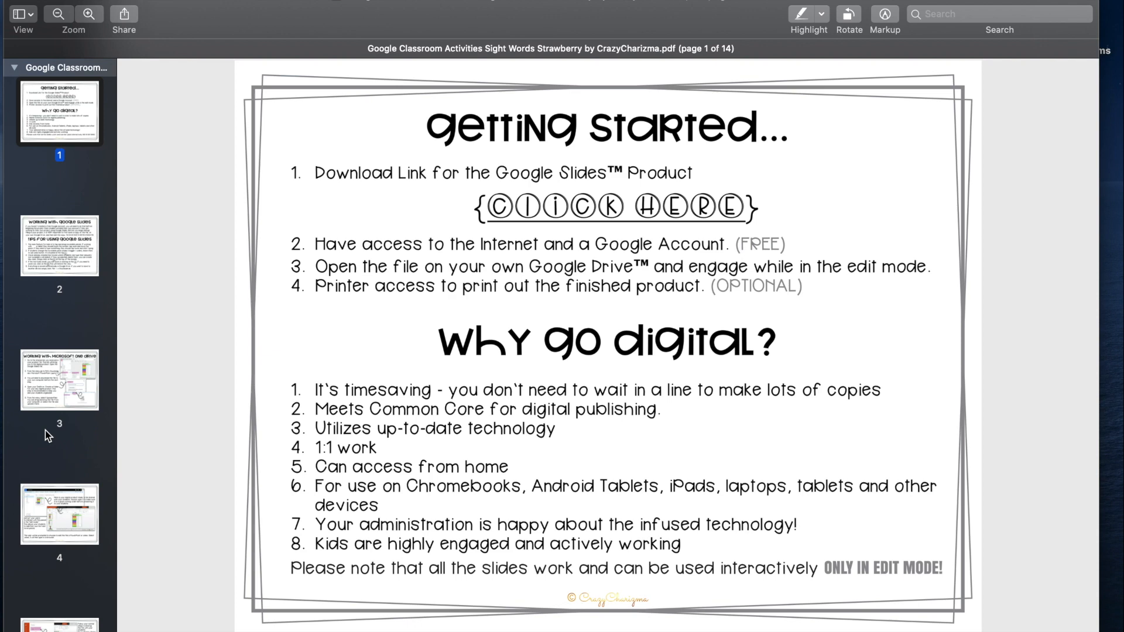
{"action": "mouse_move", "coordinate": [33, 379]}
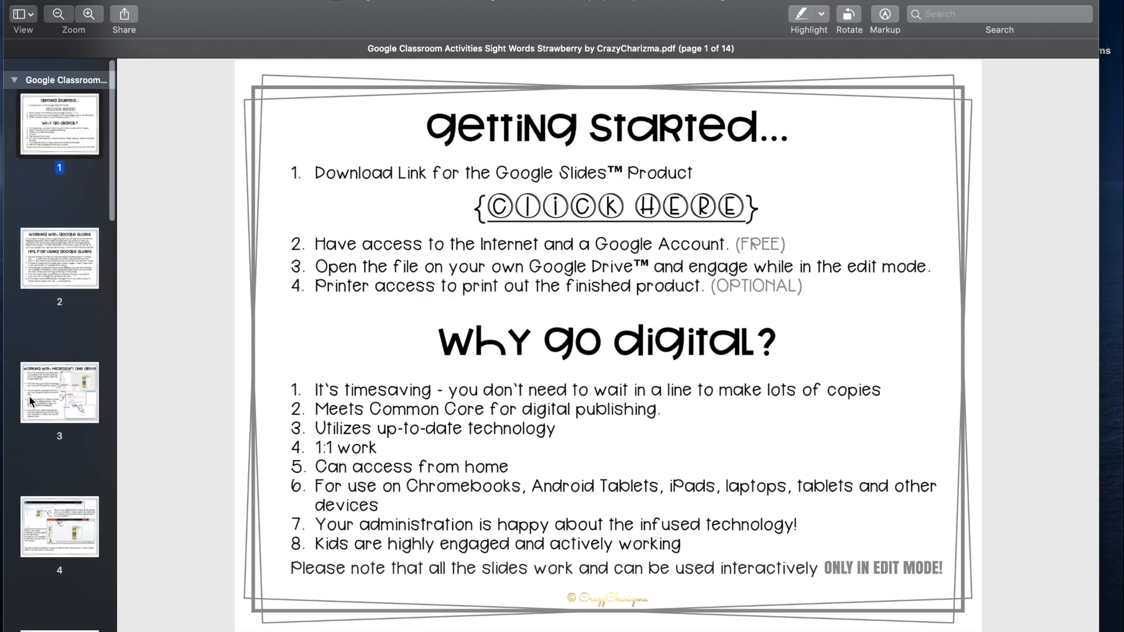
Step: Follow the guide's CLICK HERE link to the Drive copy page for the Strawberry sight words deck
{"action": "left_click", "coordinate": [612, 207]}
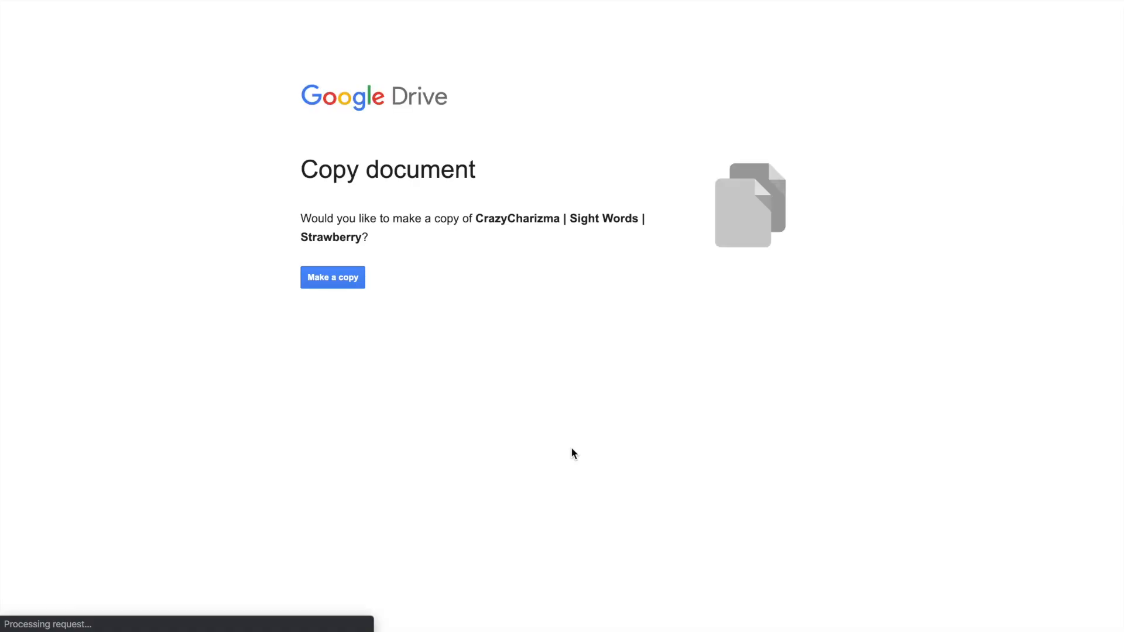
Step: Make a copy of the Sight Words Strawberry deck and browse its word slides
{"action": "left_click", "coordinate": [332, 278]}
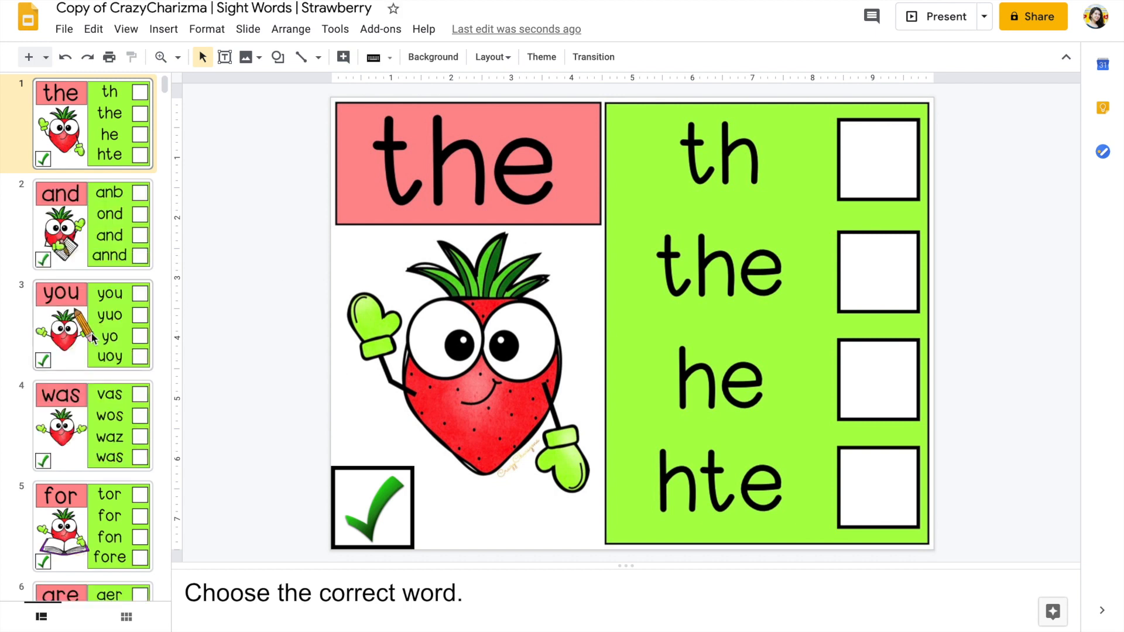
{"action": "scroll", "scroll_direction": "down", "scroll_amount": 3}
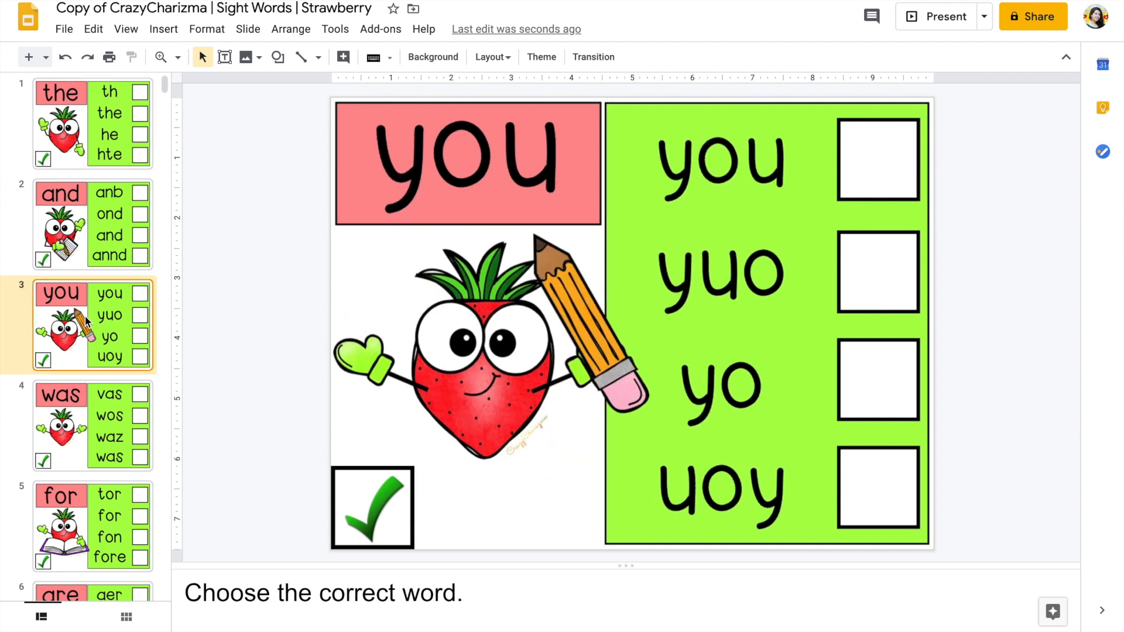
{"action": "left_click", "coordinate": [91, 430]}
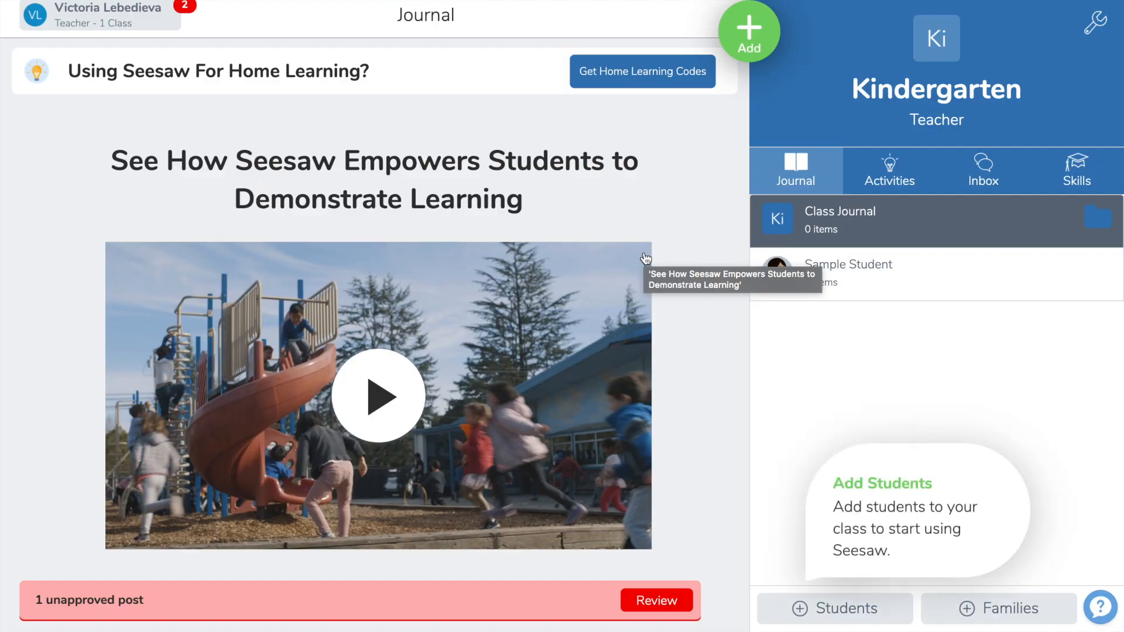
{"action": "mouse_move", "coordinate": [638, 399]}
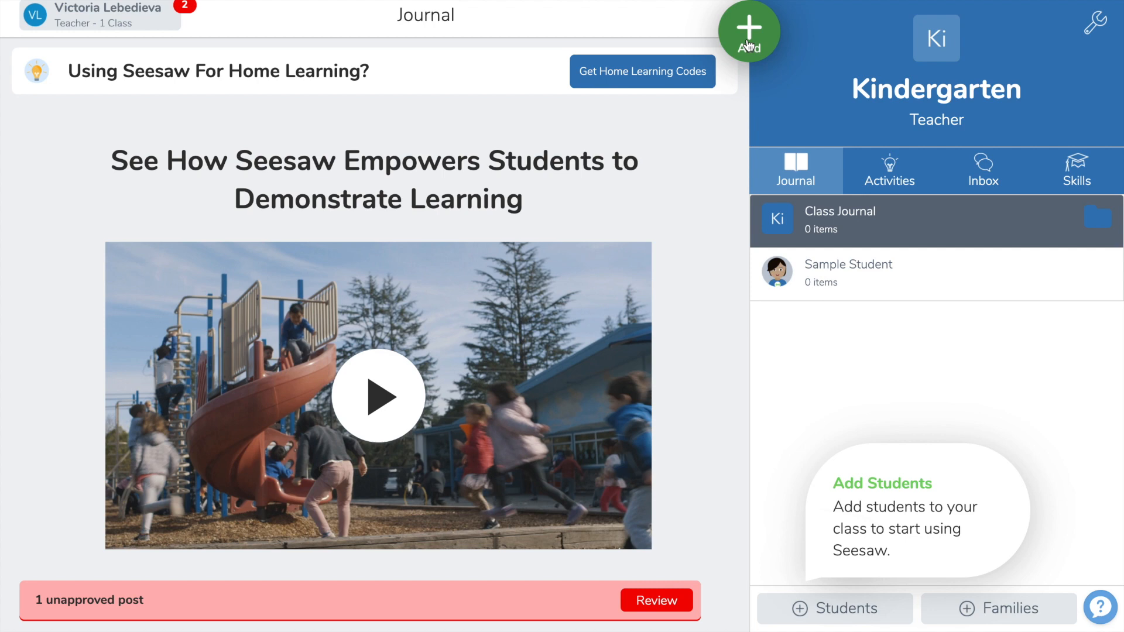
Step: Open Seesaw's Activity Library through Add and Assign Activity
{"action": "left_click", "coordinate": [748, 30]}
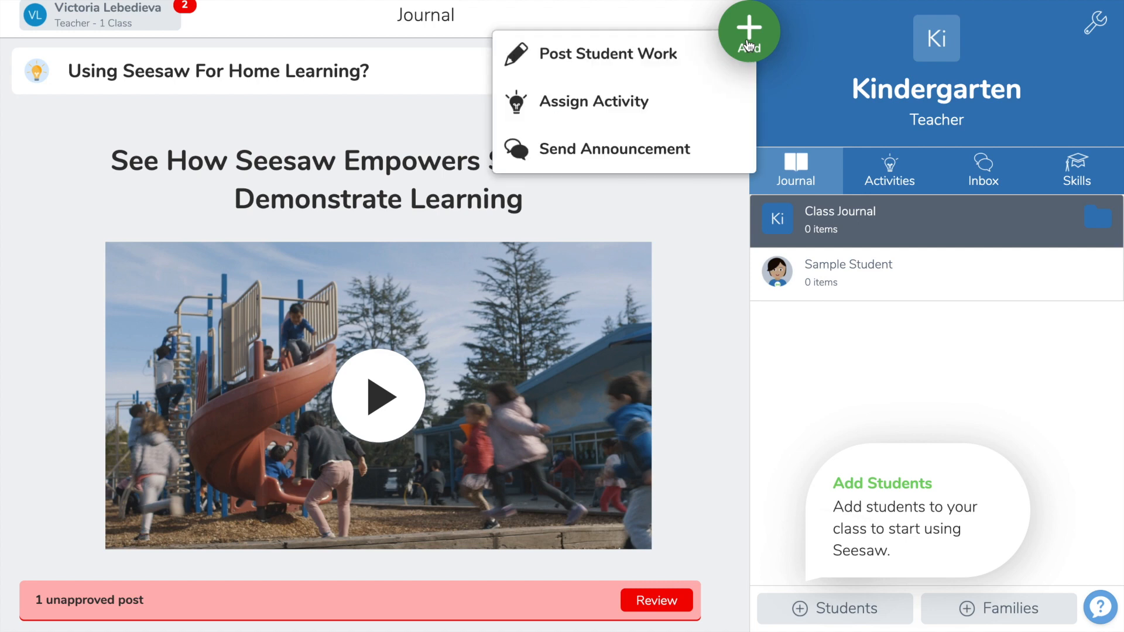
{"action": "mouse_move", "coordinate": [593, 102]}
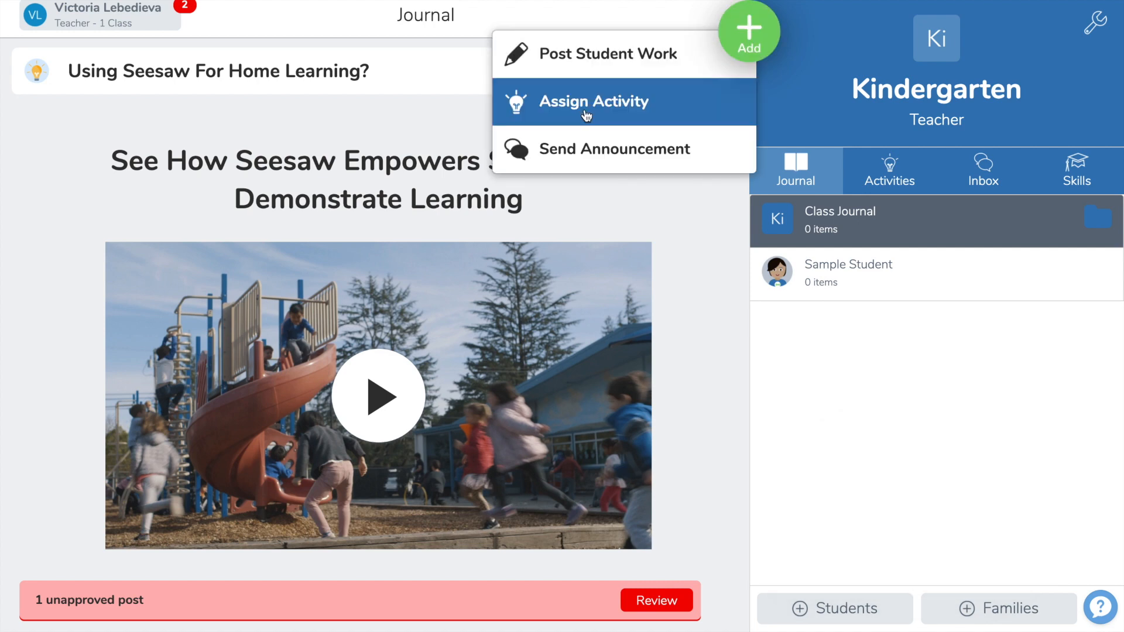
{"action": "left_click", "coordinate": [593, 101]}
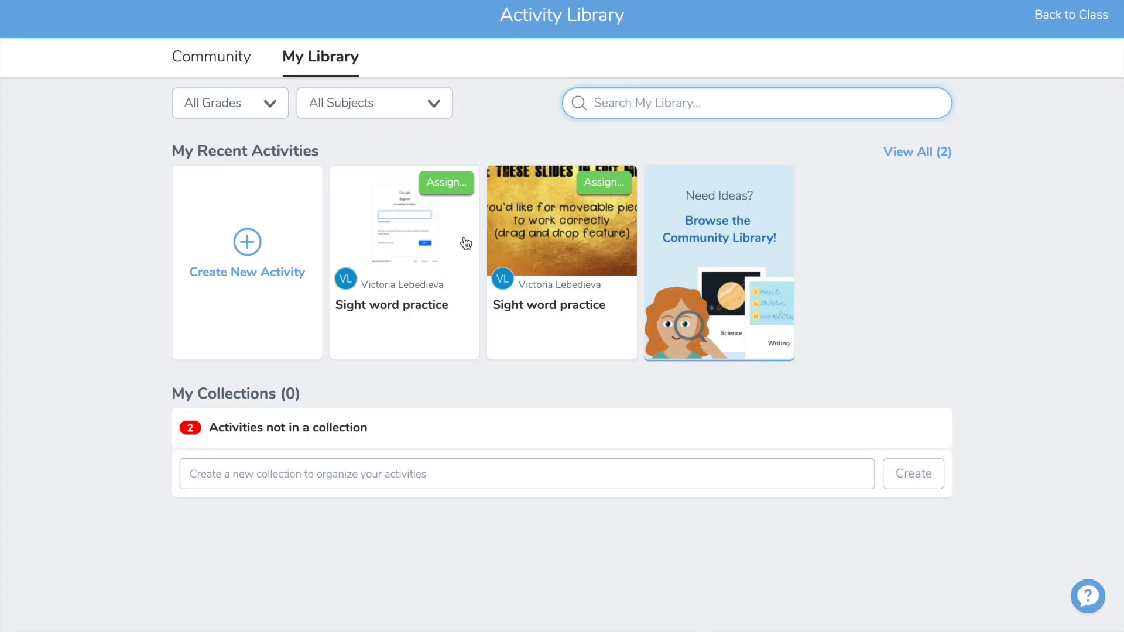
{"action": "mouse_move", "coordinate": [212, 230]}
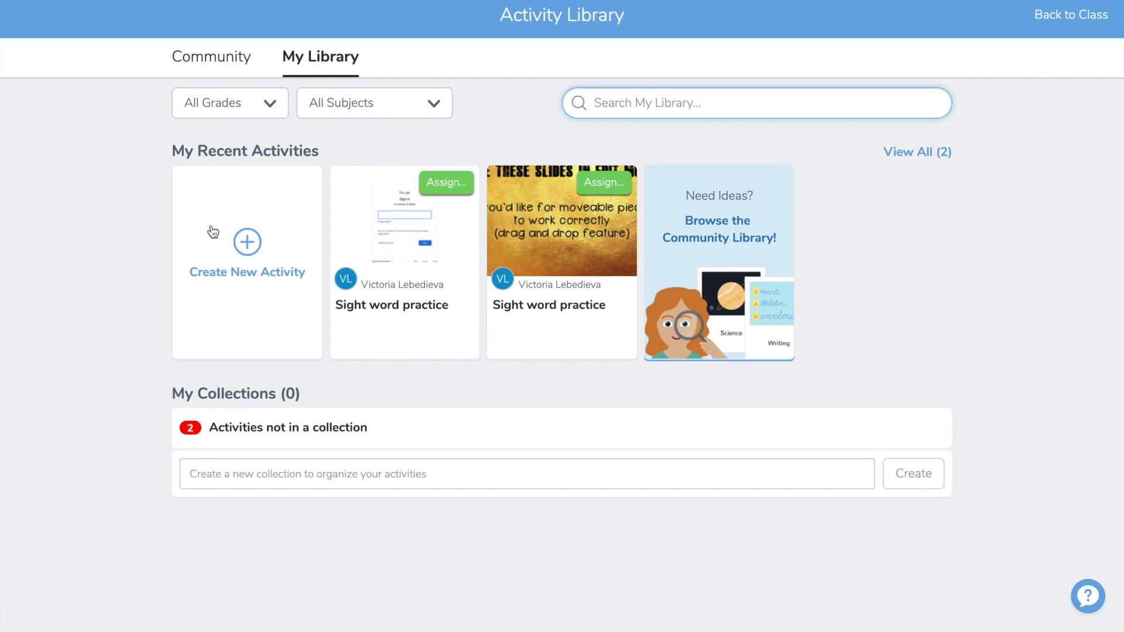
Step: Create a new activity named 'Sight words - strawberry'
{"action": "left_click", "coordinate": [246, 241]}
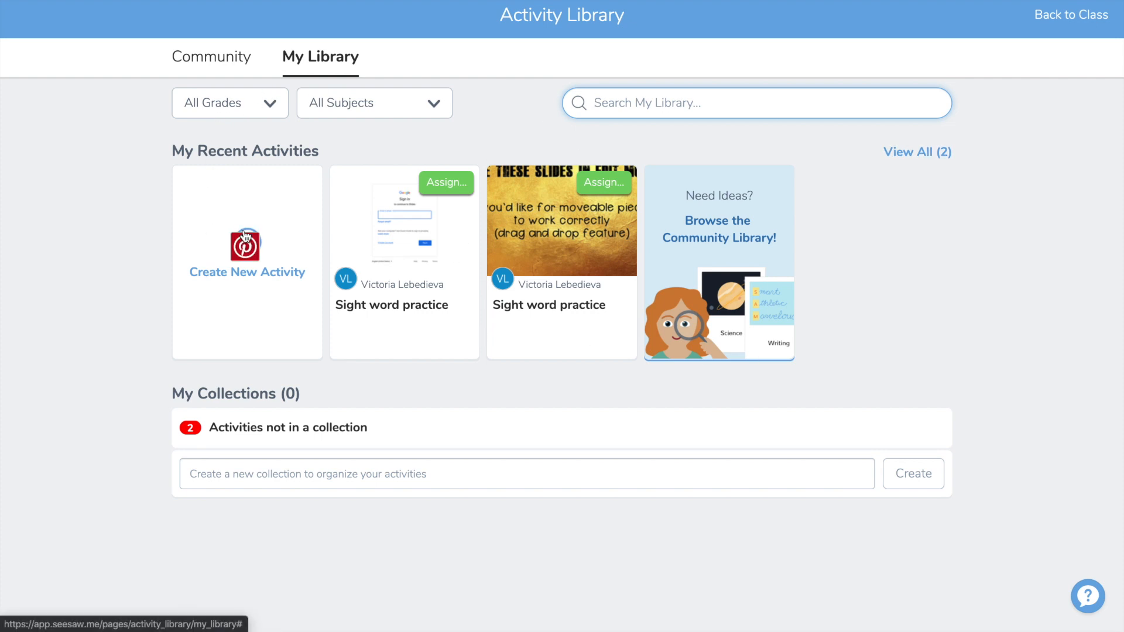
{"action": "left_click", "coordinate": [246, 259]}
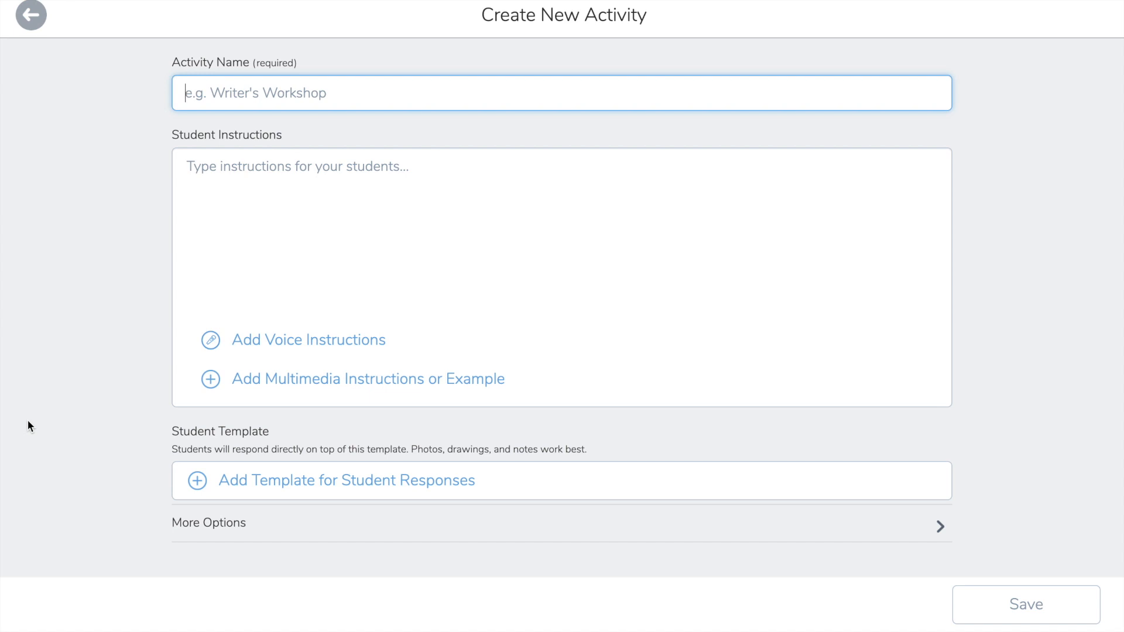
{"action": "type", "text": "Sight"}
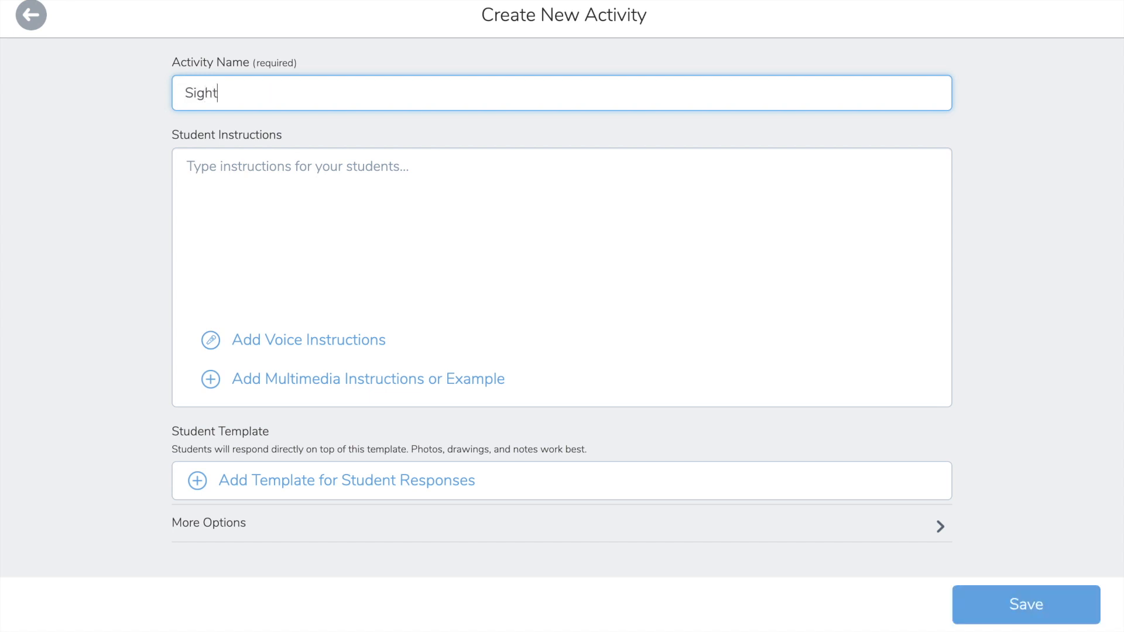
{"action": "type", "text": "words"}
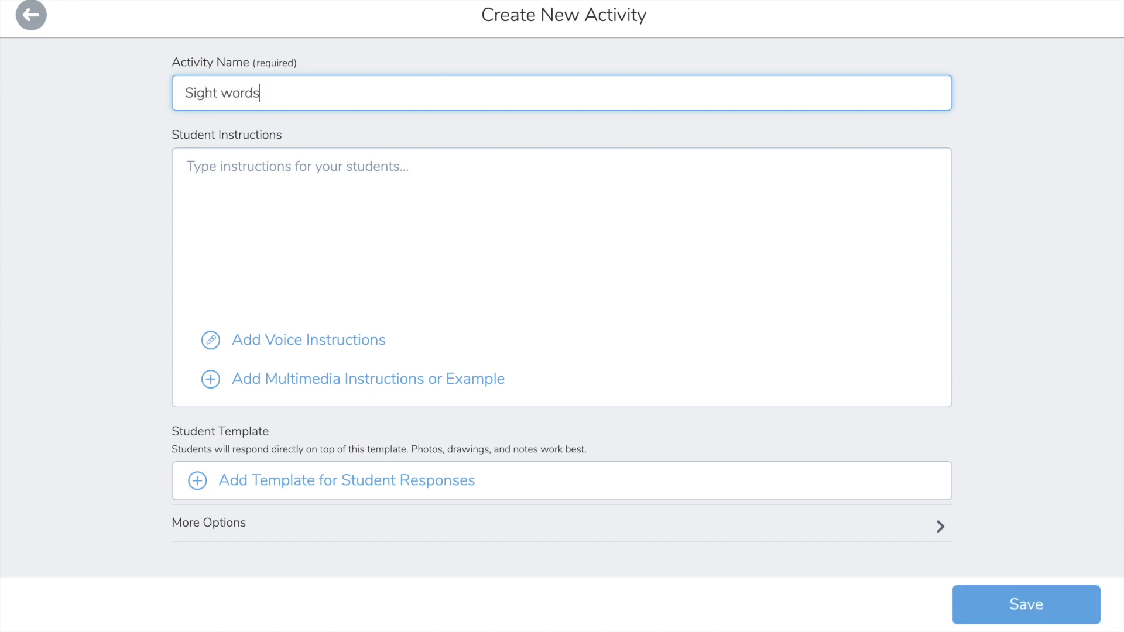
{"action": "type", "text": "- straw"}
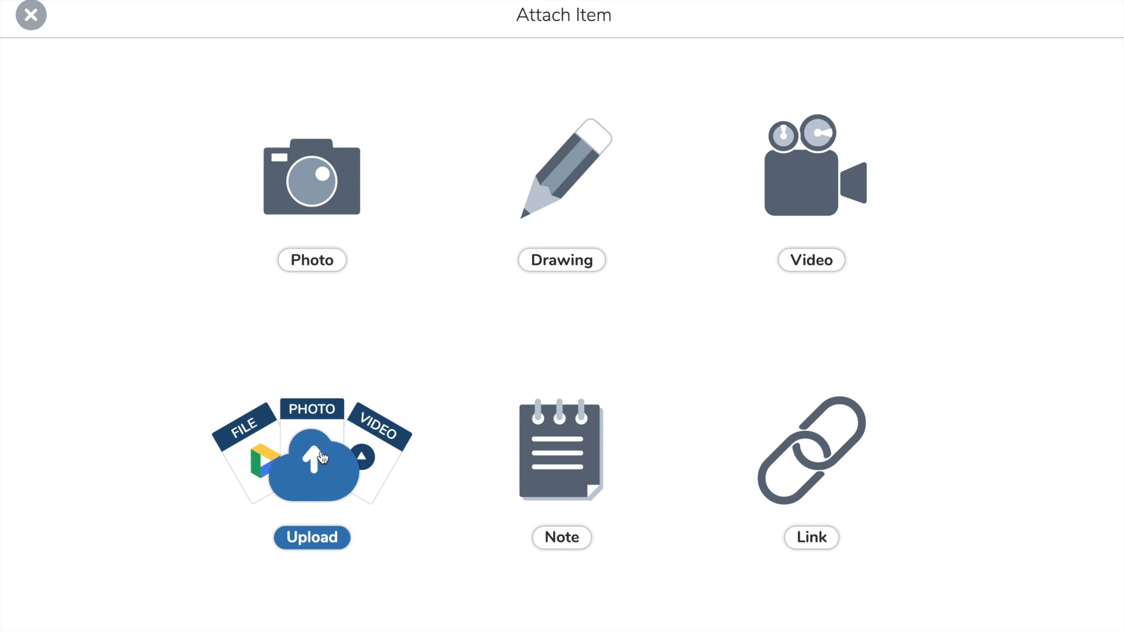
{"action": "mouse_move", "coordinate": [256, 464]}
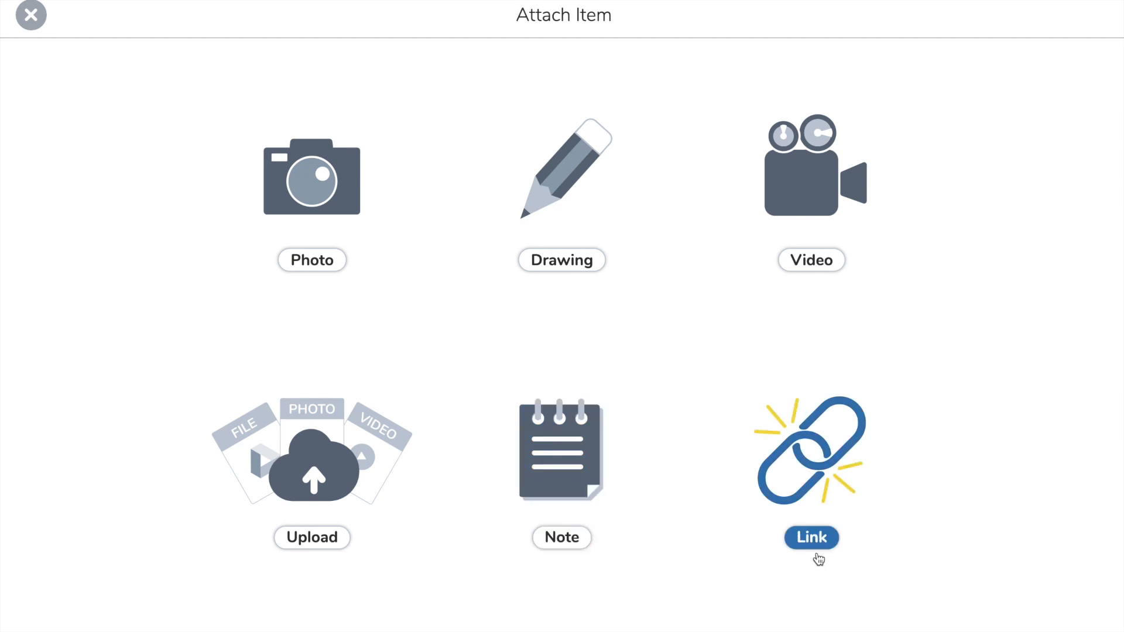
Step: Choose Link as the item to attach to the Sight words activity
{"action": "left_click", "coordinate": [811, 538]}
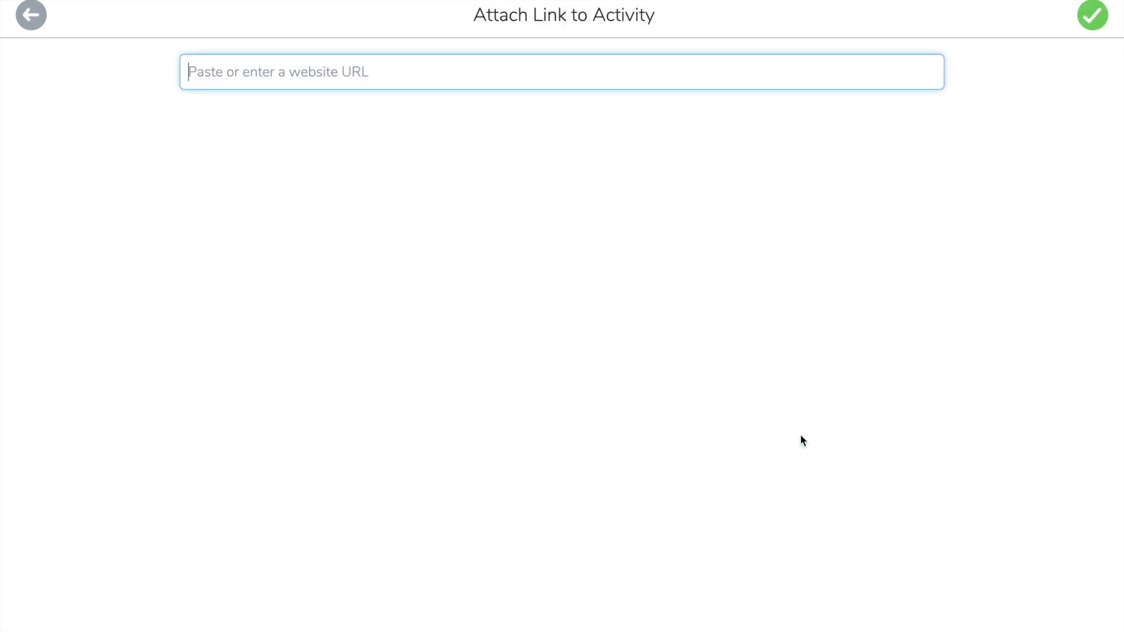
{"action": "mouse_move", "coordinate": [407, 76]}
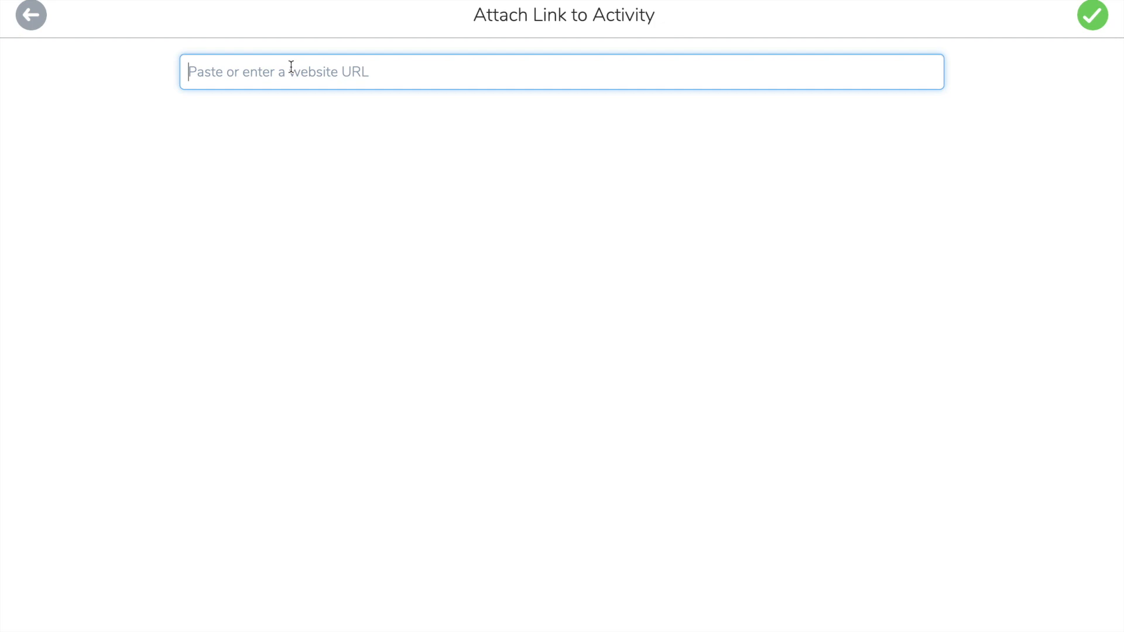
{"action": "mouse_move", "coordinate": [367, 71]}
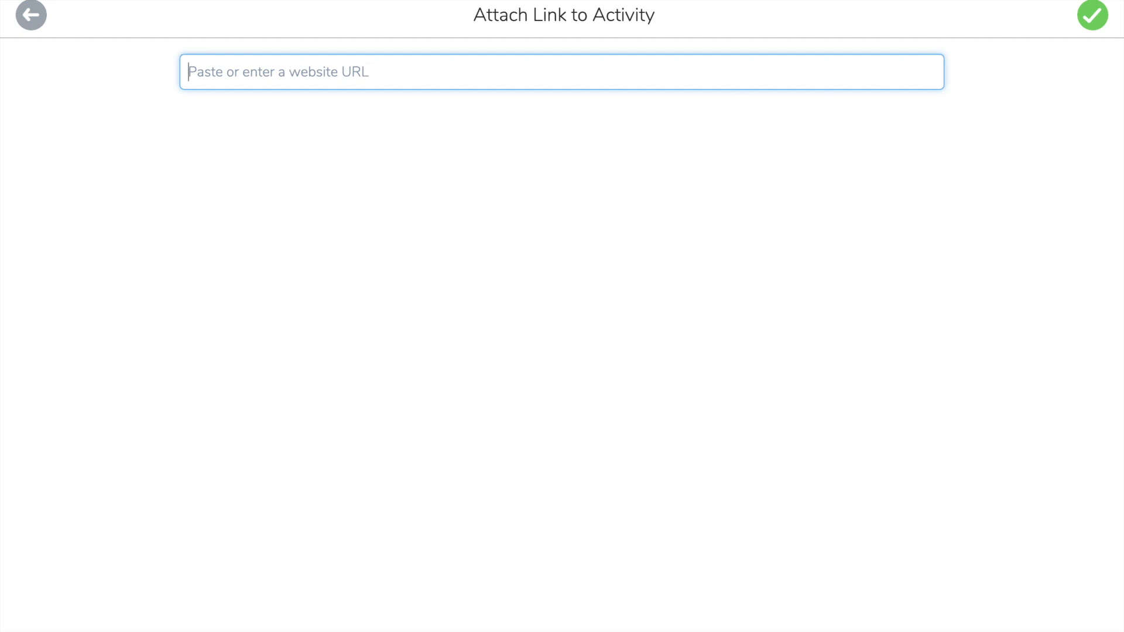
Step: Copy the strawberry deck's URL from the Google Slides tab's address bar
{"action": "left_click", "coordinate": [30, 15]}
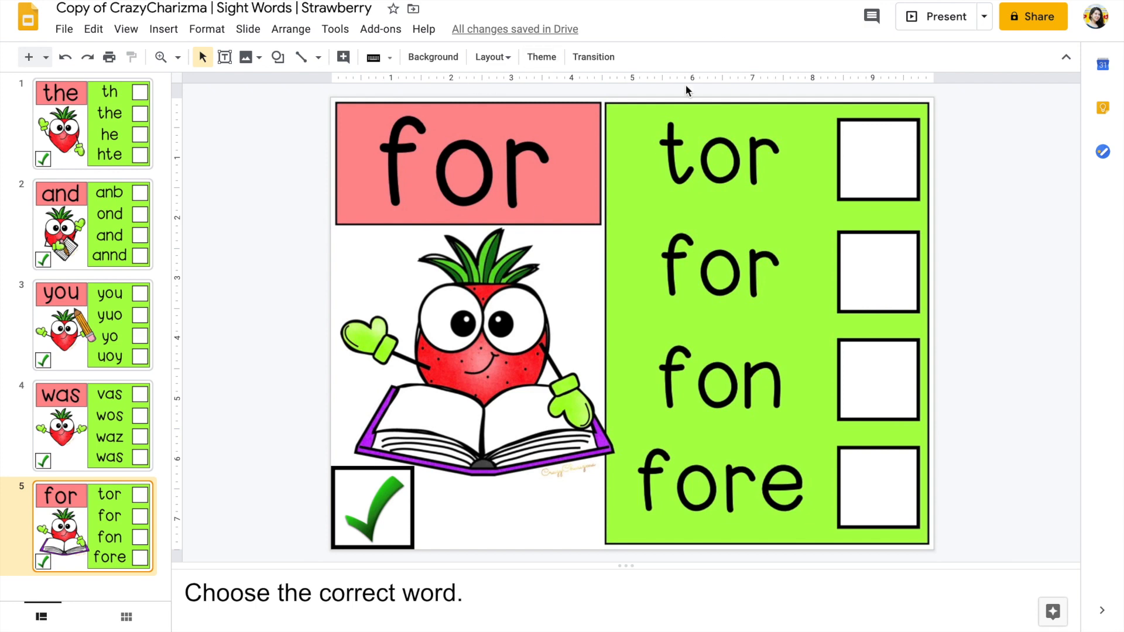
{"action": "left_click", "coordinate": [1032, 16]}
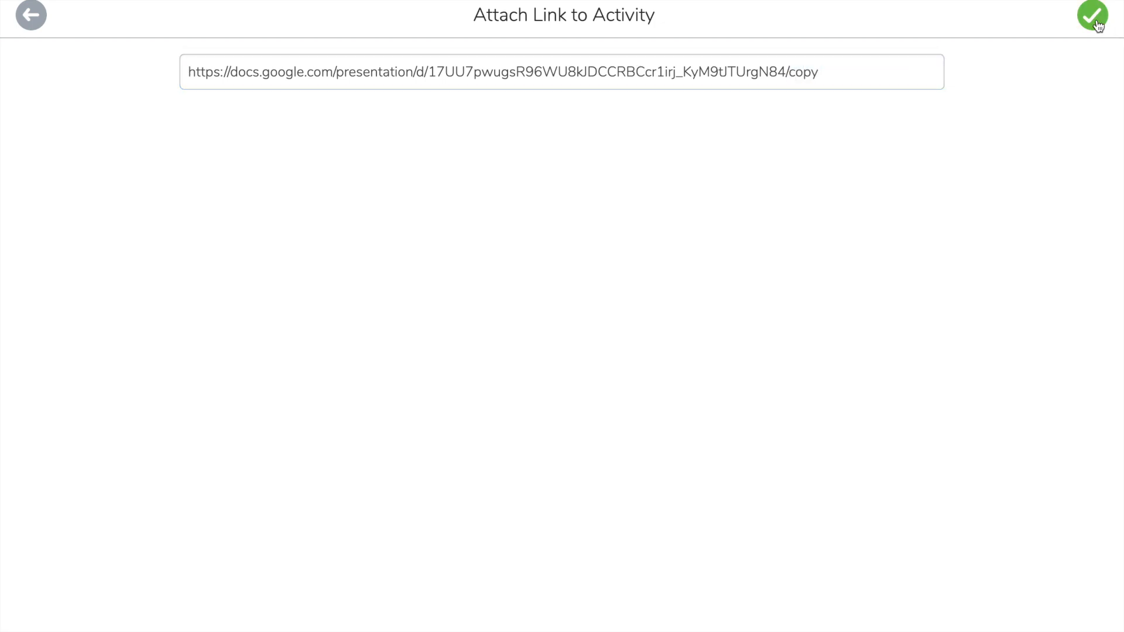
Step: Paste and confirm the Slides URL, keeping it as a plain link
{"action": "left_click", "coordinate": [1091, 15]}
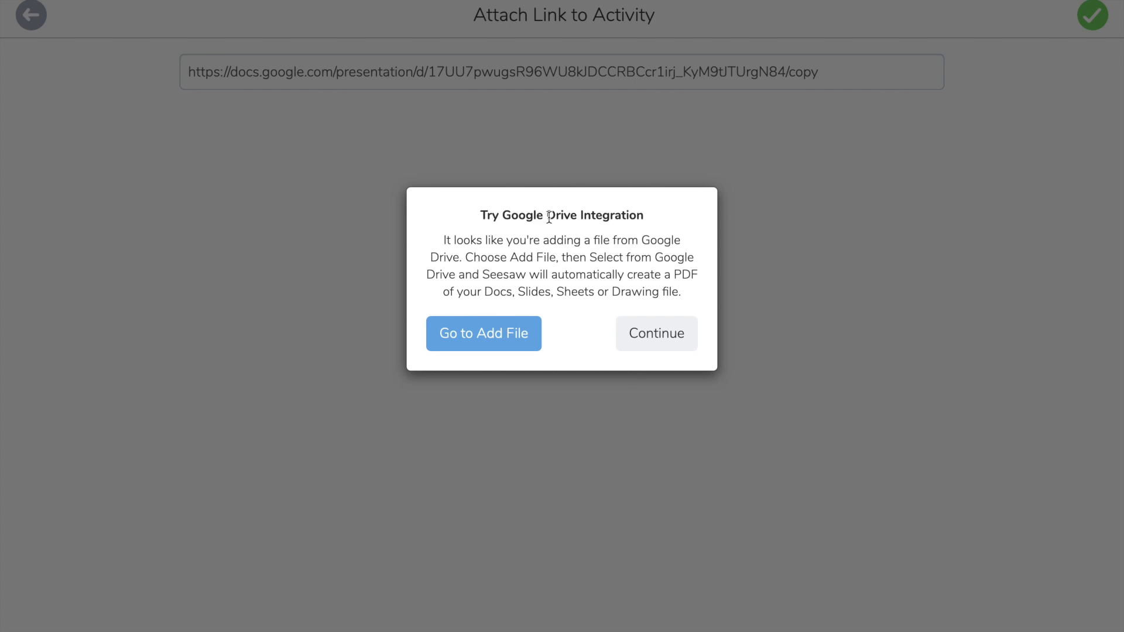
{"action": "mouse_move", "coordinate": [483, 333]}
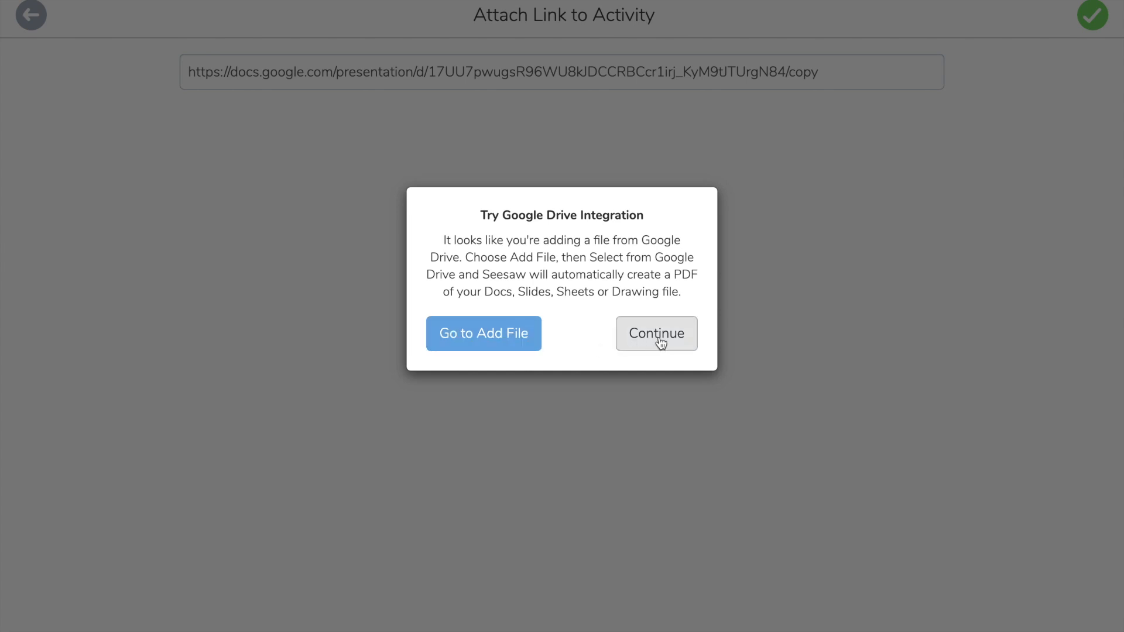
{"action": "left_click", "coordinate": [654, 333]}
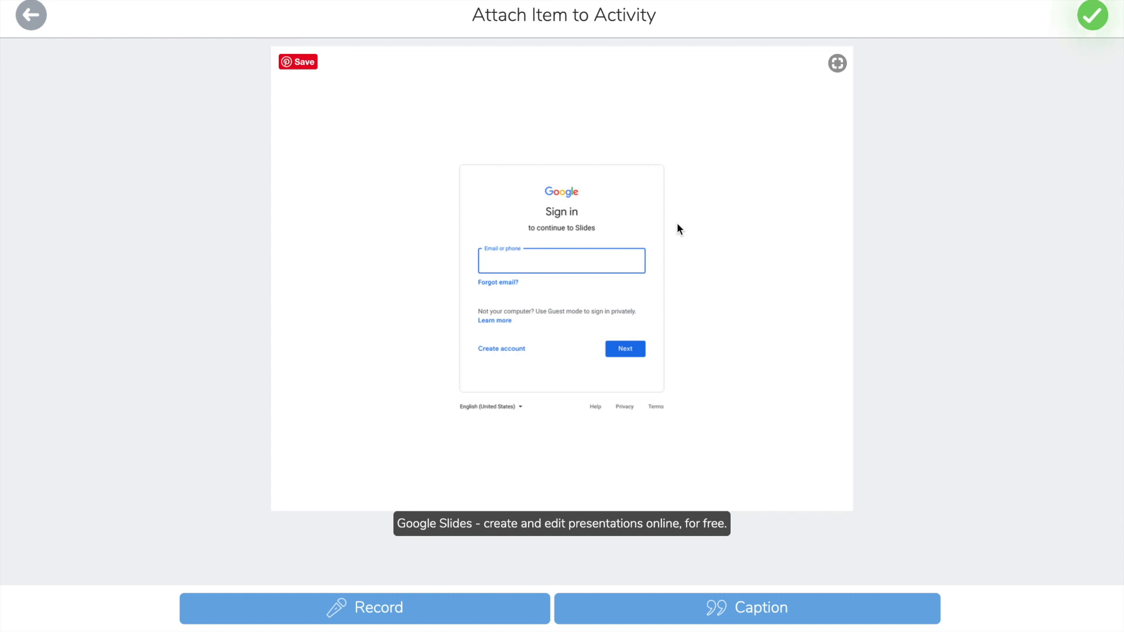
{"action": "mouse_move", "coordinate": [501, 421]}
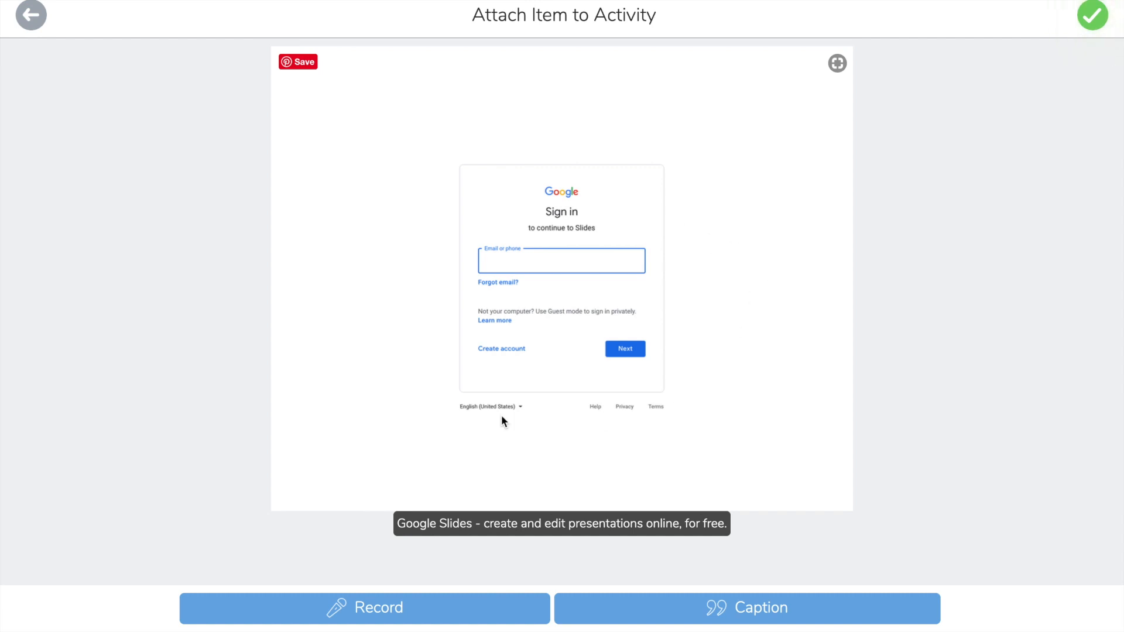
{"action": "mouse_move", "coordinate": [829, 282]}
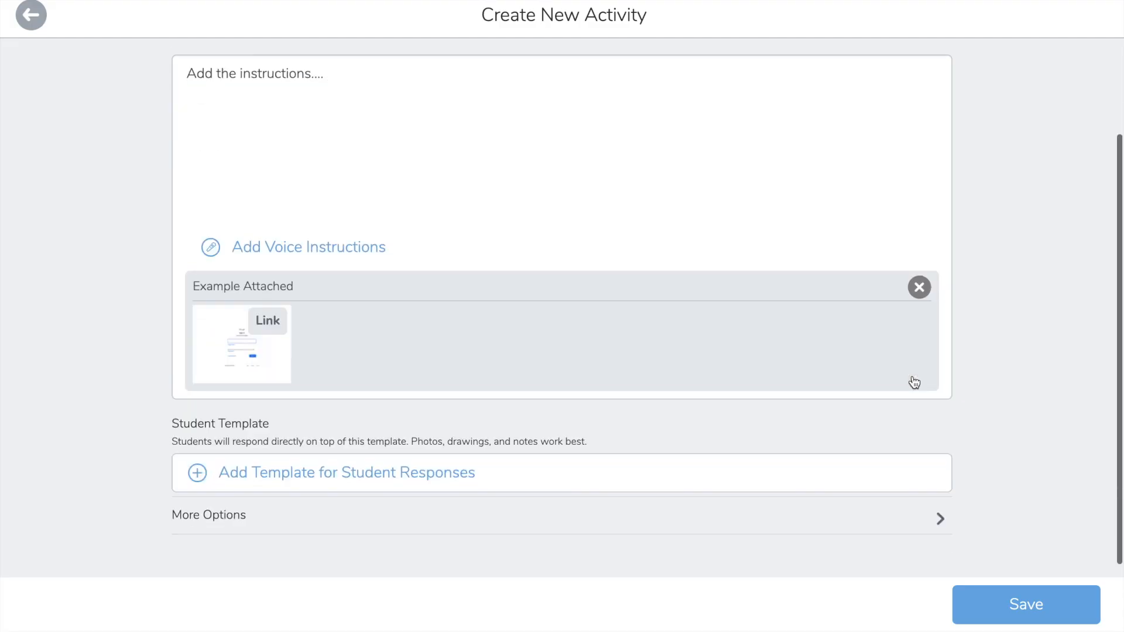
Step: Save the Sight words - strawberry activity and assign it to Kindergarten
{"action": "left_click", "coordinate": [1025, 604]}
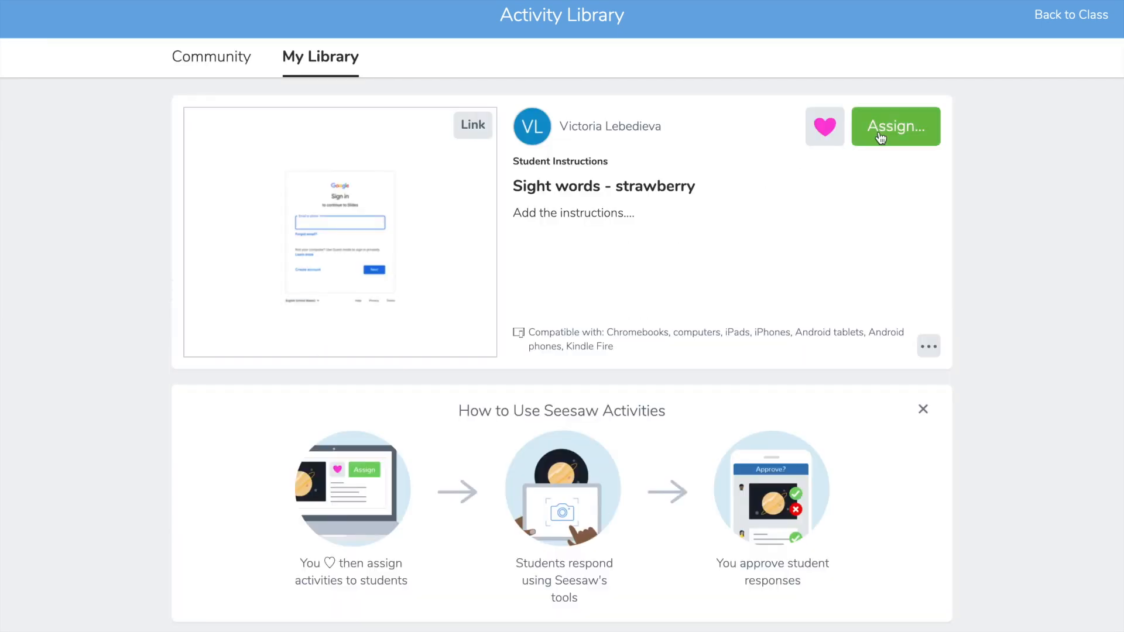
{"action": "left_click", "coordinate": [895, 126]}
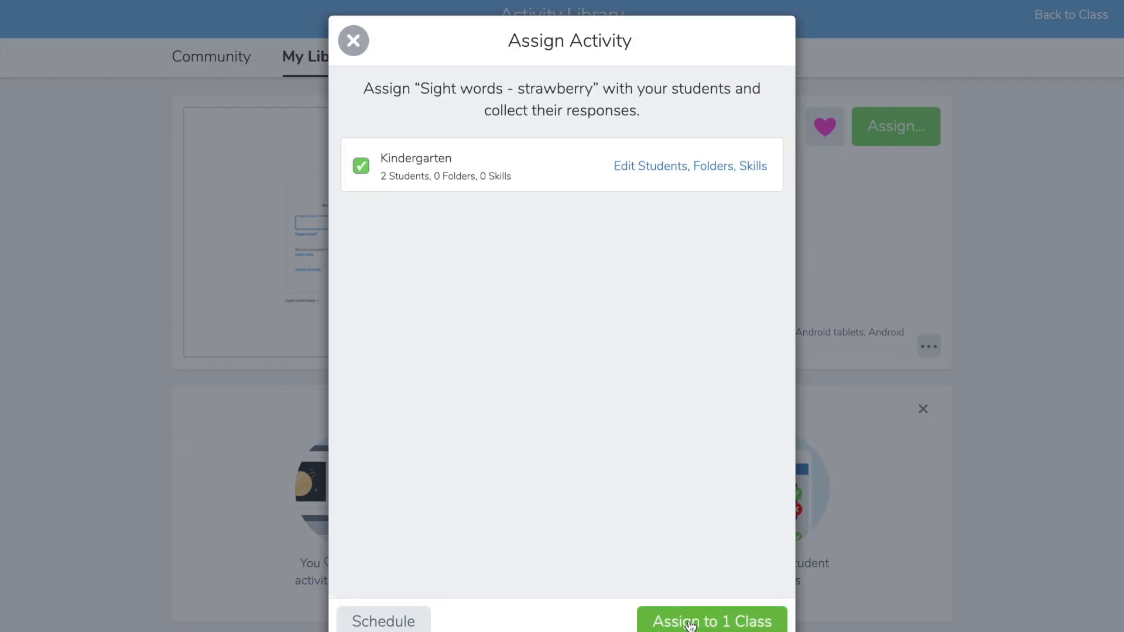
{"action": "left_click", "coordinate": [711, 621]}
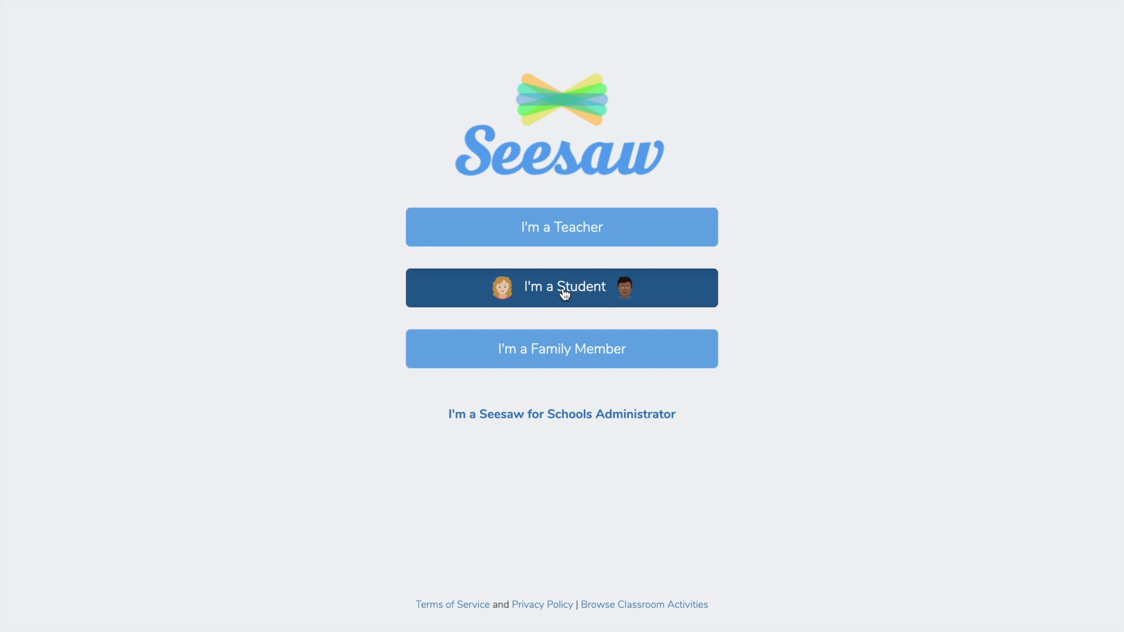
Step: Enter Seesaw as a student and open the strawberry activity's Slides link
{"action": "left_click", "coordinate": [561, 288]}
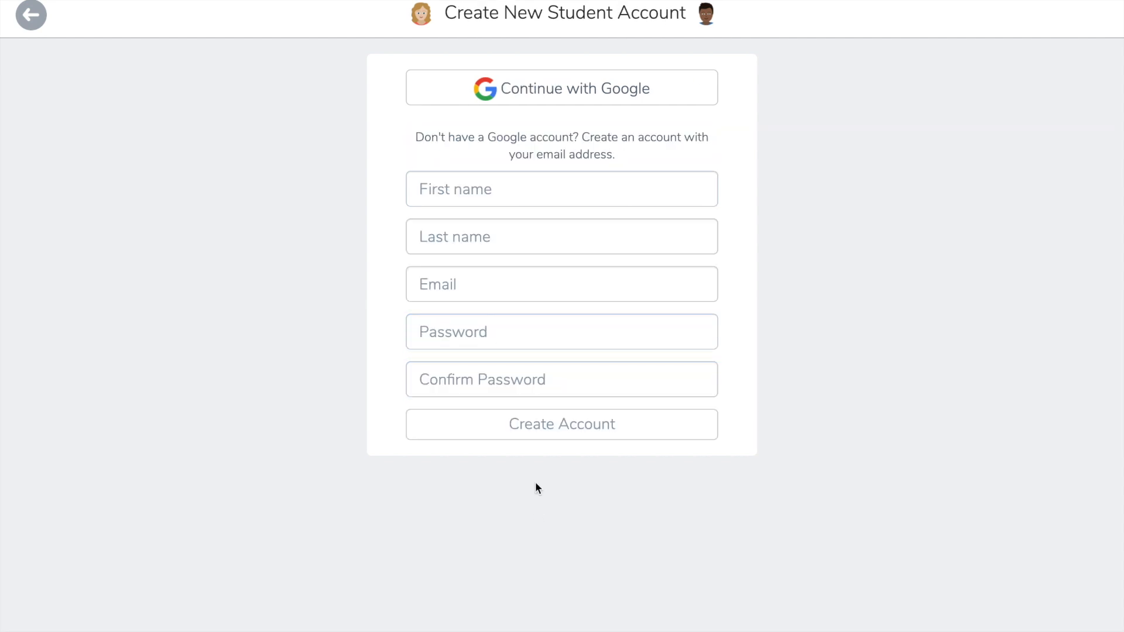
{"action": "mouse_move", "coordinate": [587, 93]}
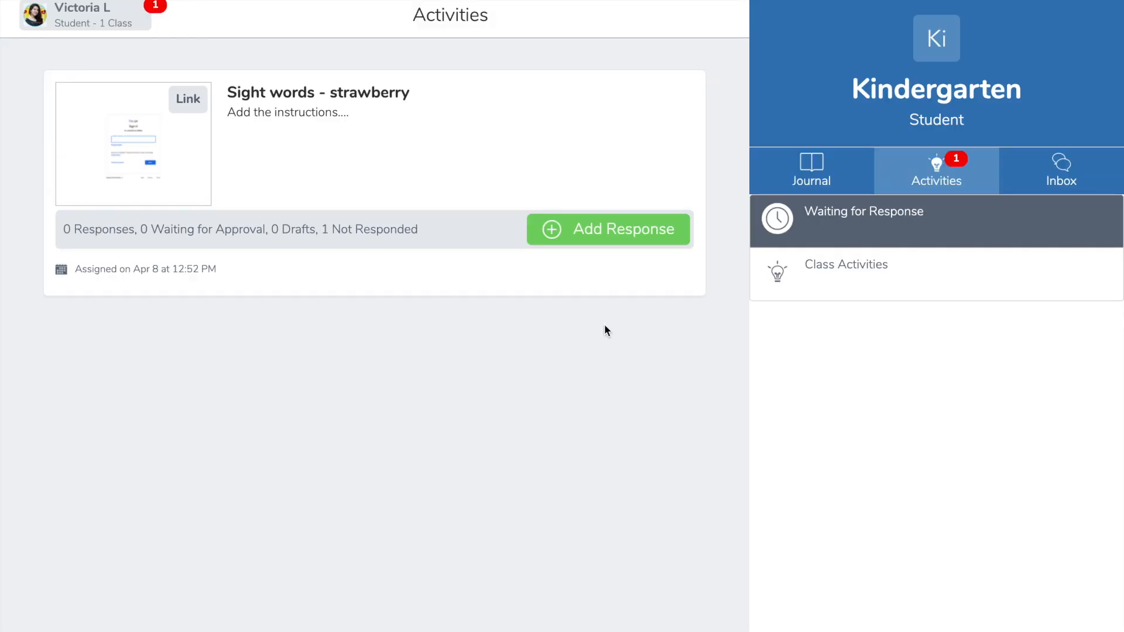
{"action": "mouse_move", "coordinate": [780, 170]}
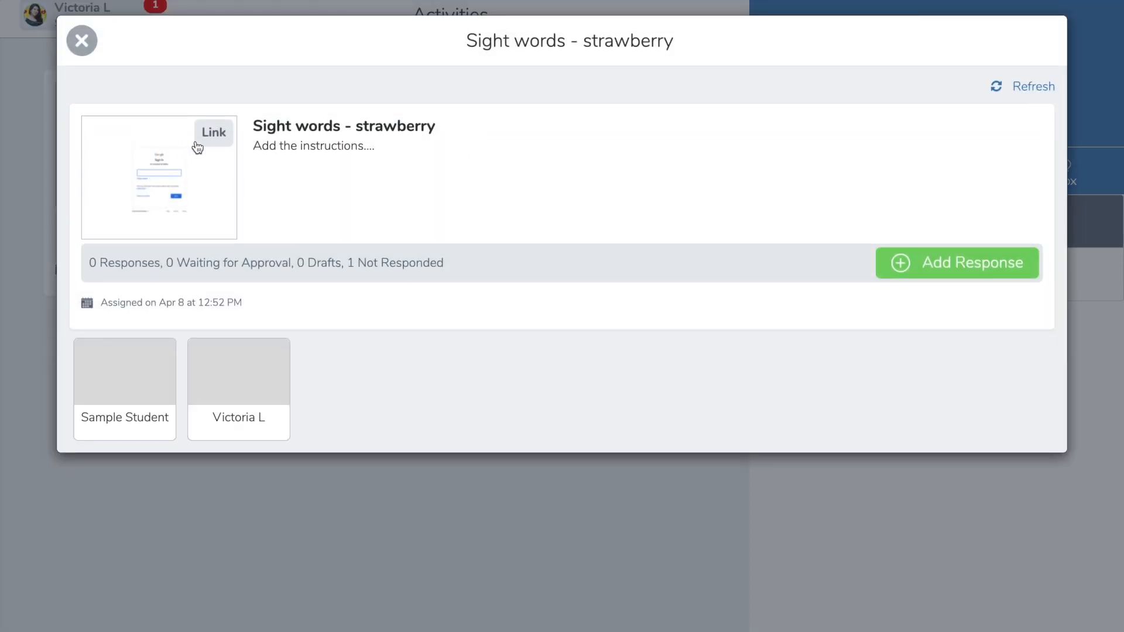
{"action": "mouse_move", "coordinate": [218, 140]}
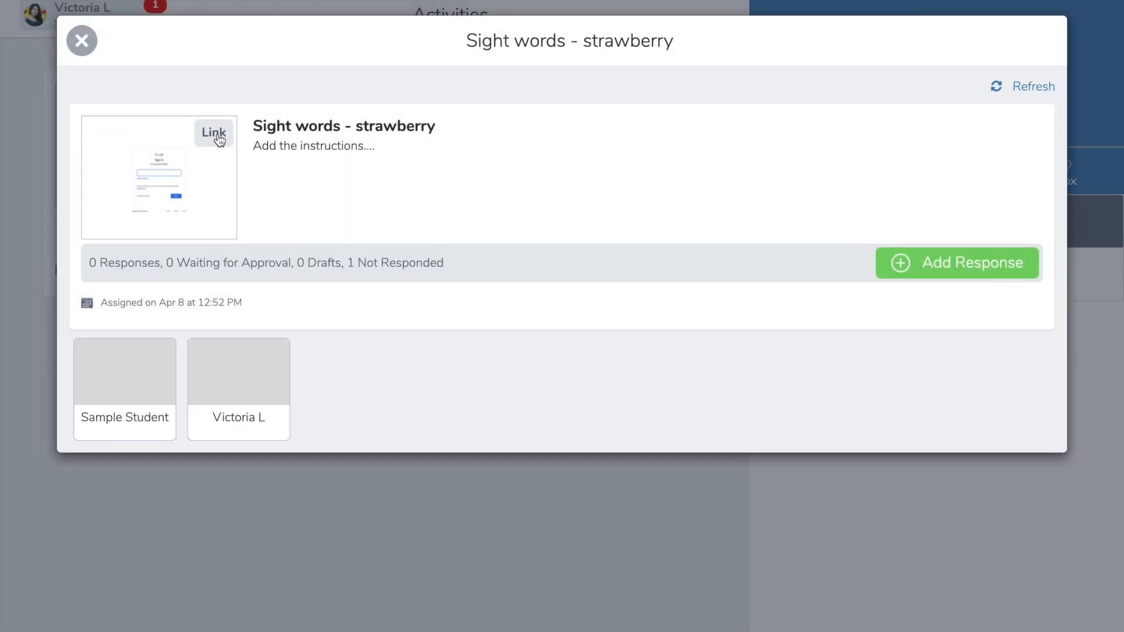
{"action": "left_click", "coordinate": [213, 134]}
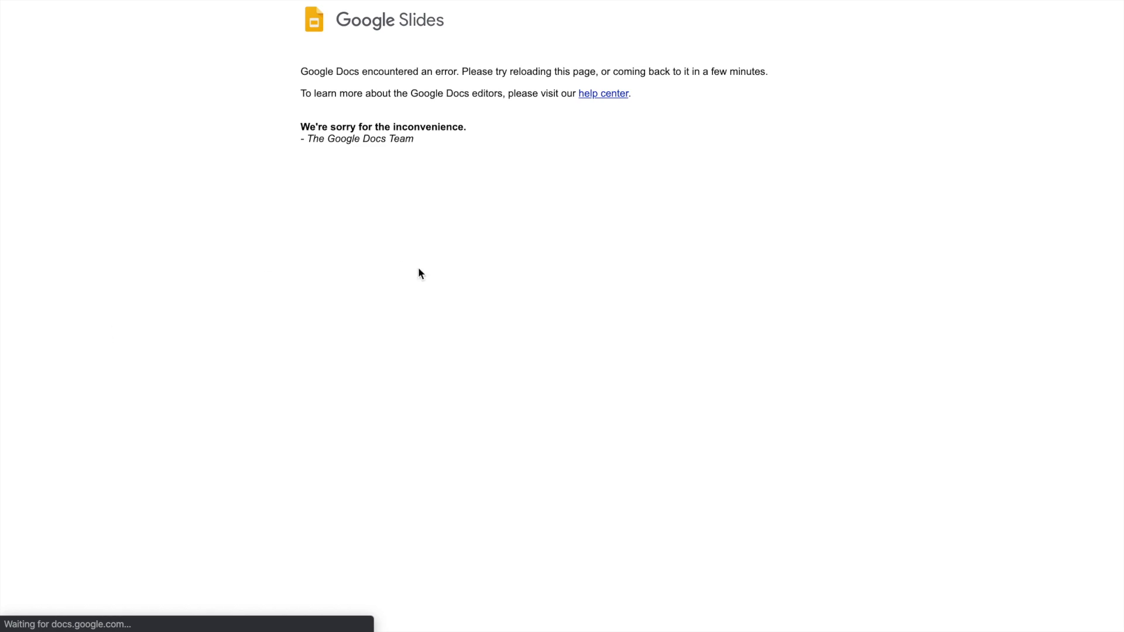
{"action": "mouse_move", "coordinate": [512, 125]}
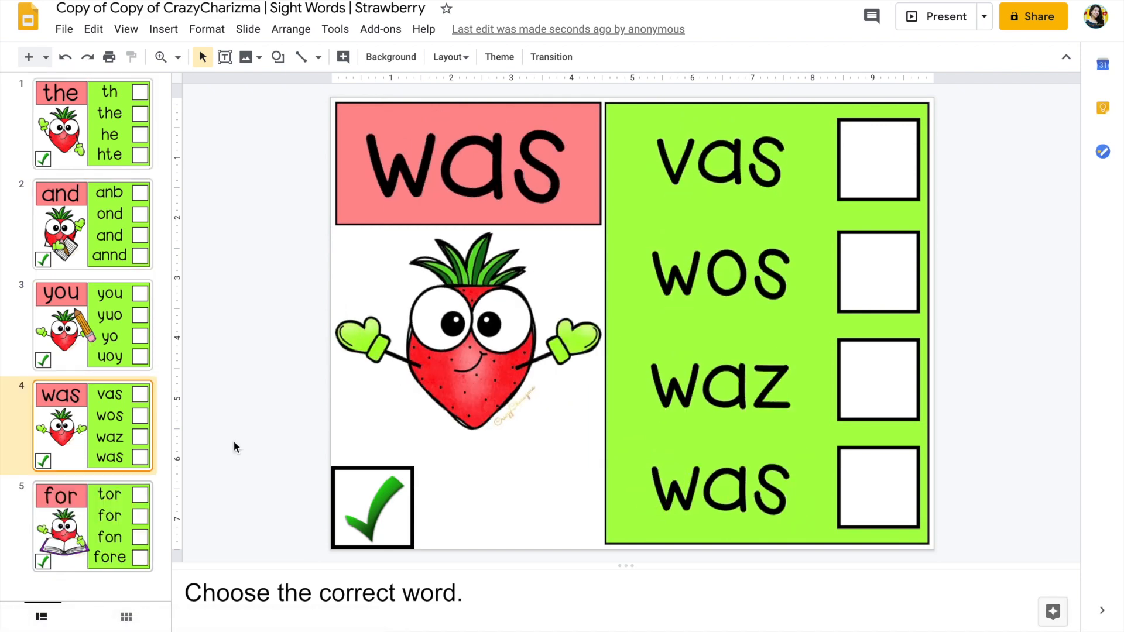
Step: Drag check marks beside the correct words on each slide: the, and, you, was, for
{"action": "left_click", "coordinate": [92, 124]}
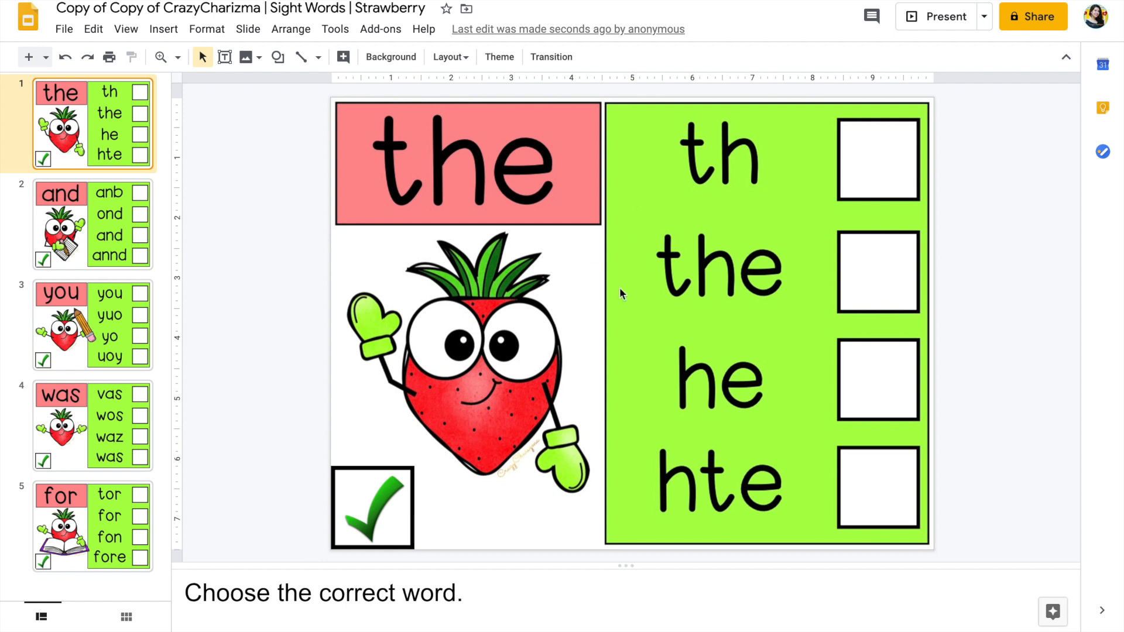
{"action": "left_click_drag", "start_coordinate": [371, 506], "coordinate": [409, 421]}
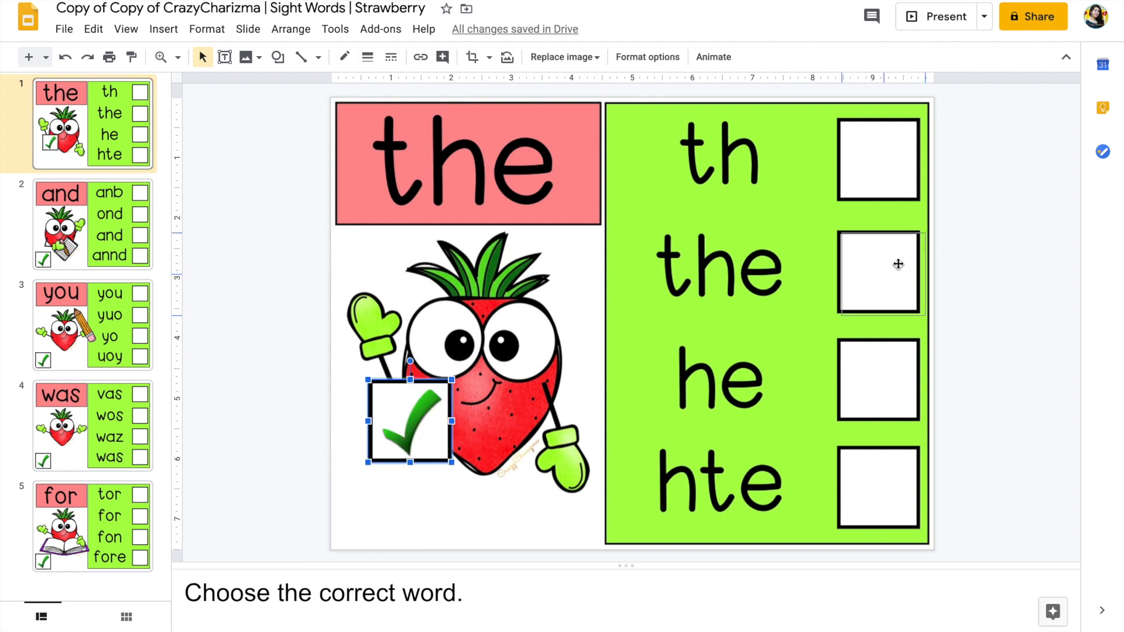
{"action": "left_click", "coordinate": [92, 223]}
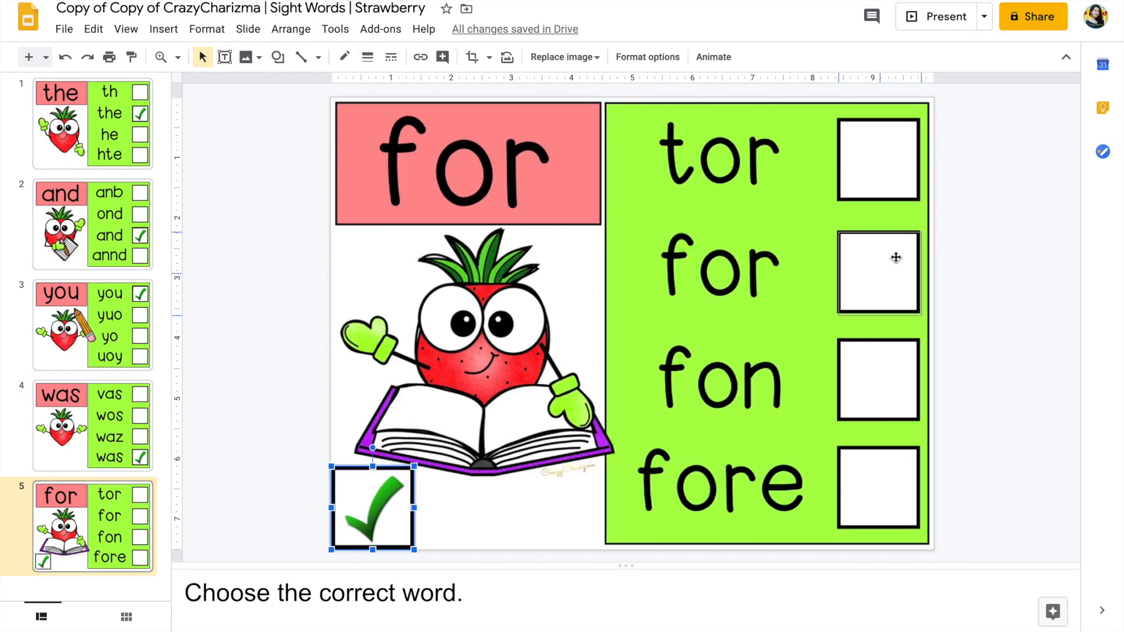
{"action": "left_click_drag", "start_coordinate": [371, 505], "coordinate": [877, 273]}
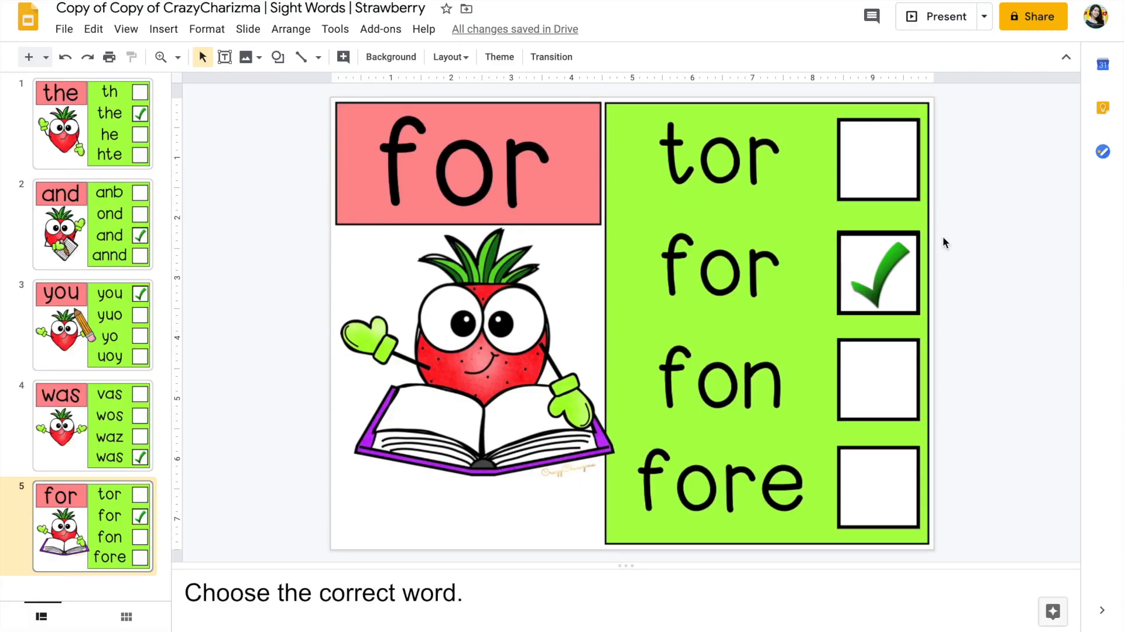
{"action": "mouse_move", "coordinate": [1032, 16]}
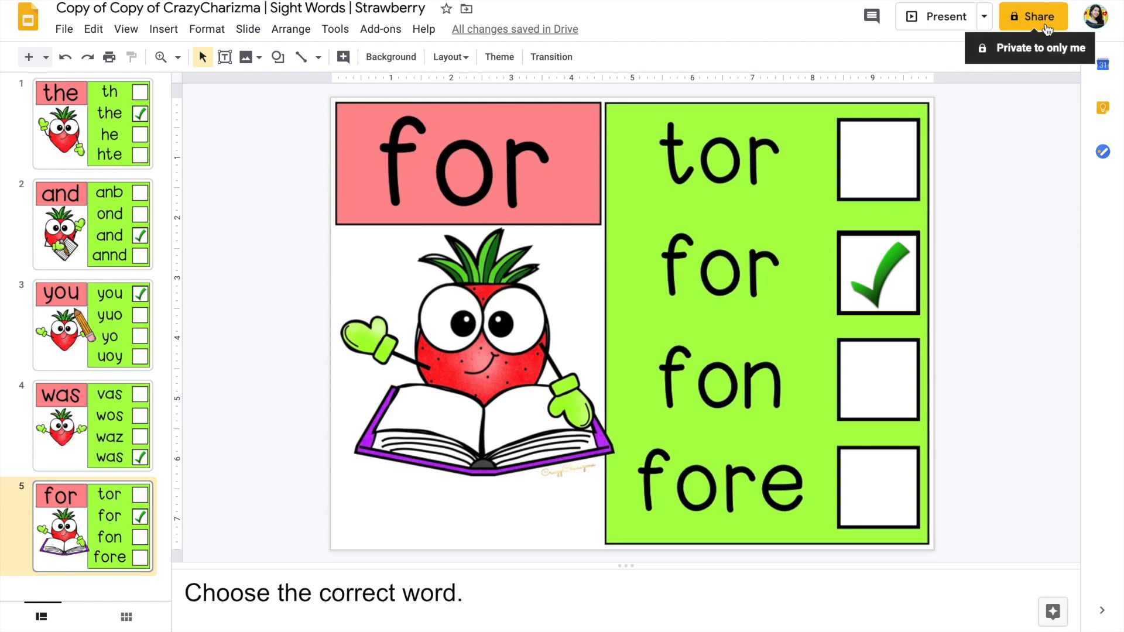
Step: Enable link sharing on the strawberry slides deck and copy its view link
{"action": "left_click", "coordinate": [1032, 15]}
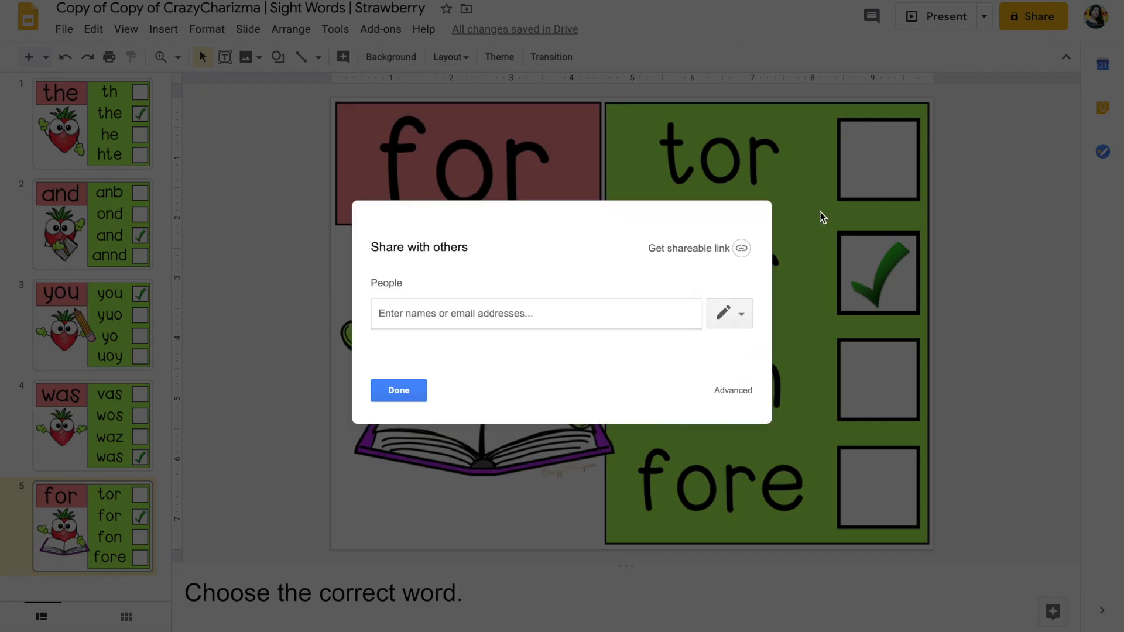
{"action": "left_click", "coordinate": [688, 248]}
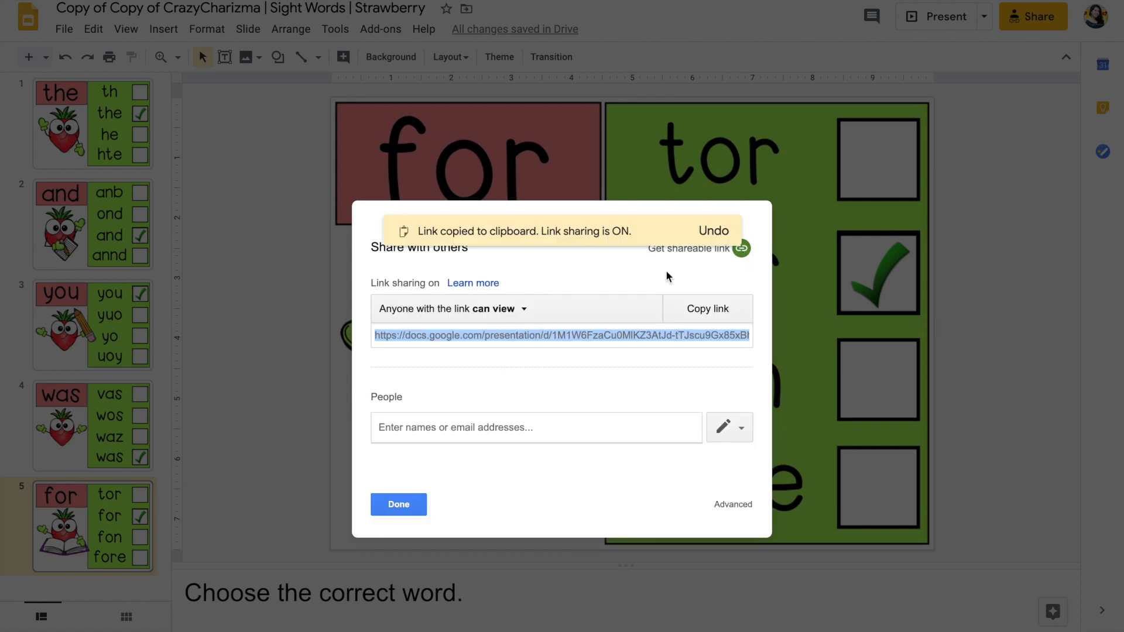
{"action": "mouse_move", "coordinate": [692, 322]}
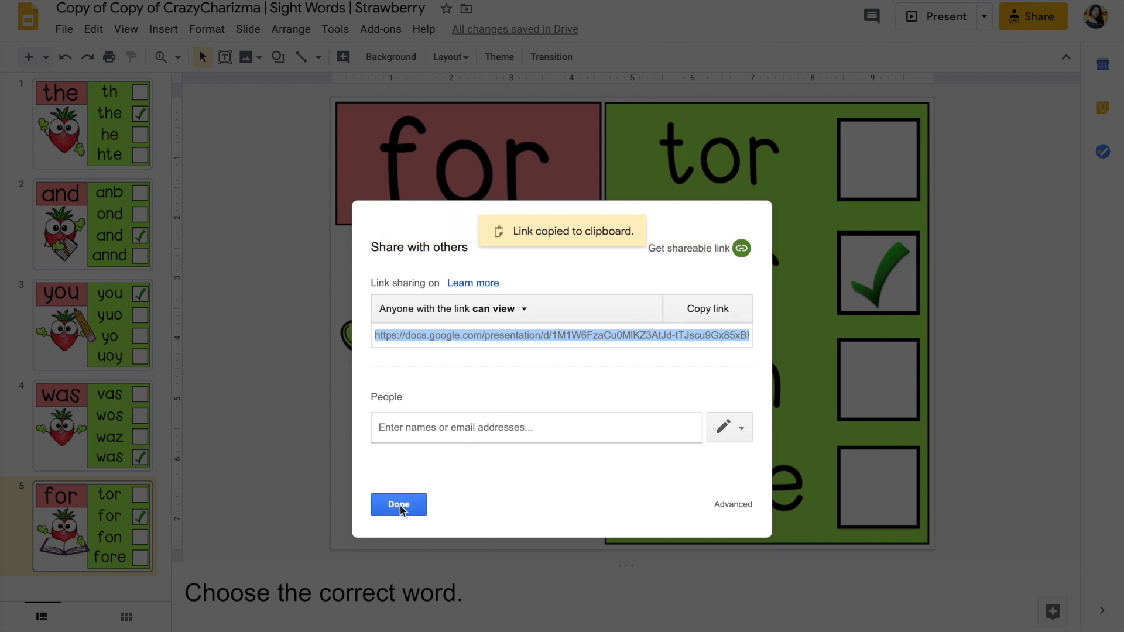
{"action": "left_click", "coordinate": [398, 504]}
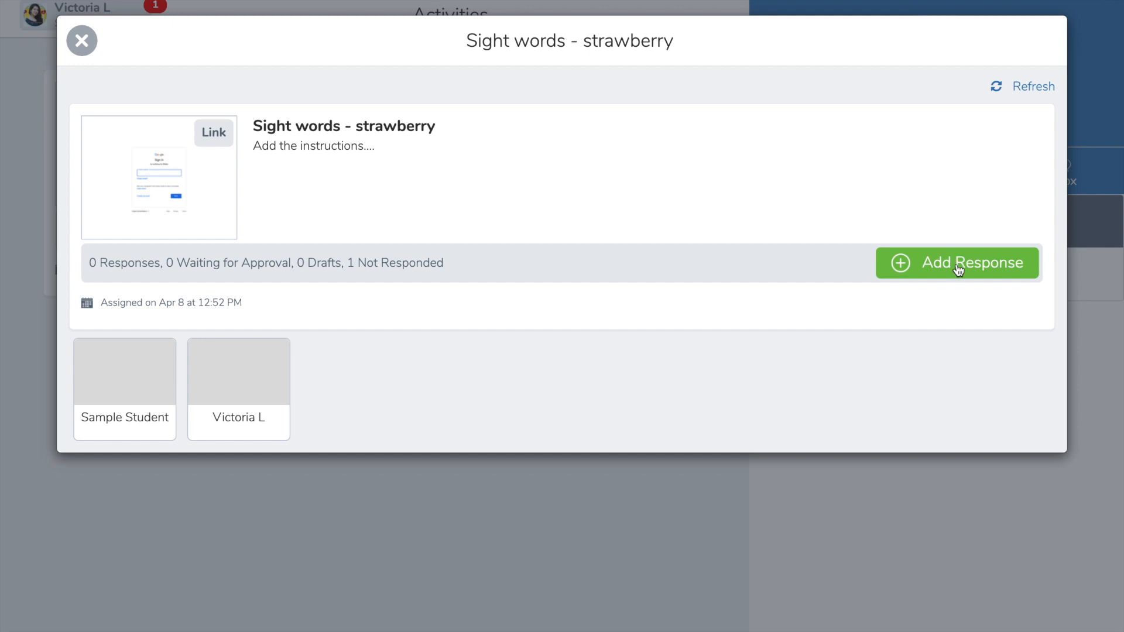
Step: Add a Link response containing the copied Google Slides URL to the strawberry activity
{"action": "left_click", "coordinate": [957, 262]}
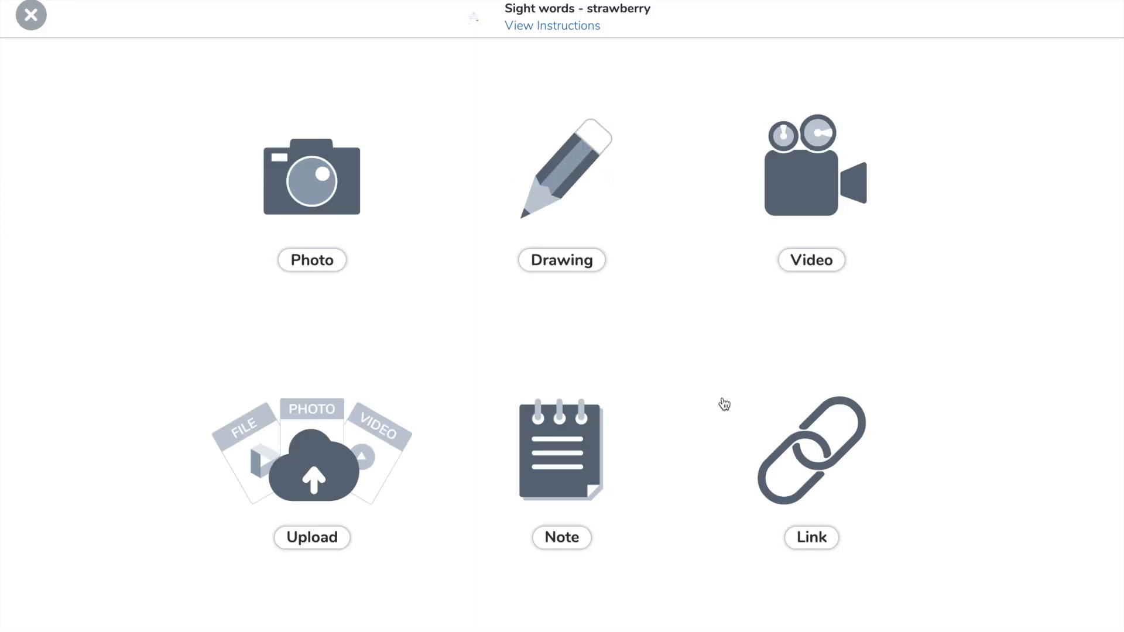
{"action": "left_click", "coordinate": [811, 450]}
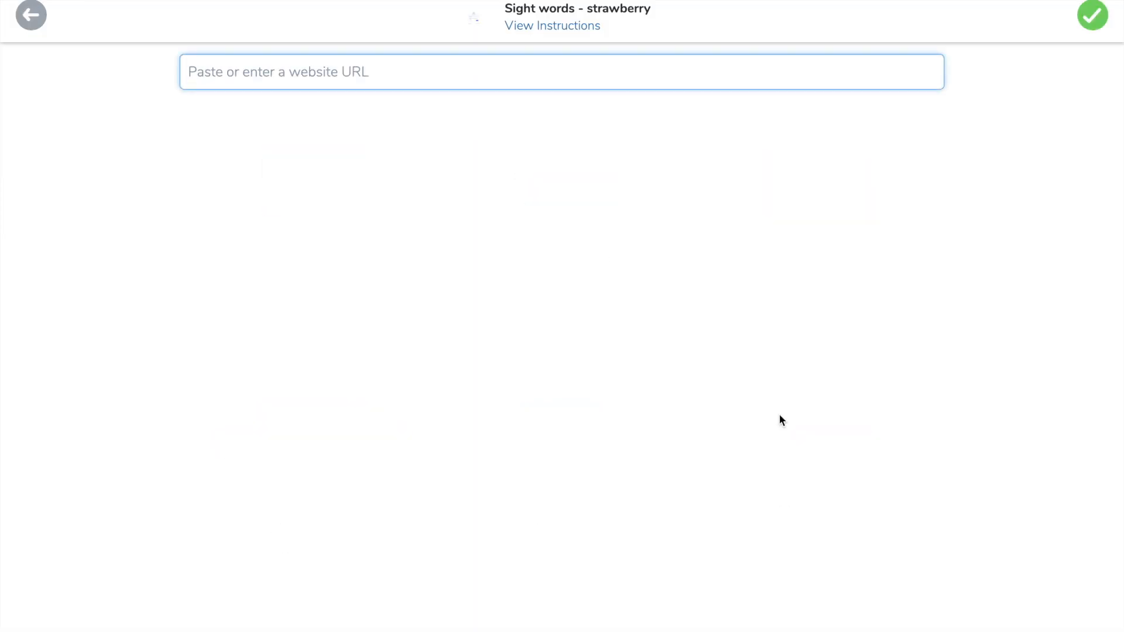
{"action": "type", "text": "https://docs.google.com/presentation/d/1M1W6FzaCu0MlKZ3AtJd-tTJscu9Gx85xBhroCFwOeEU/edit?usp=sharing"}
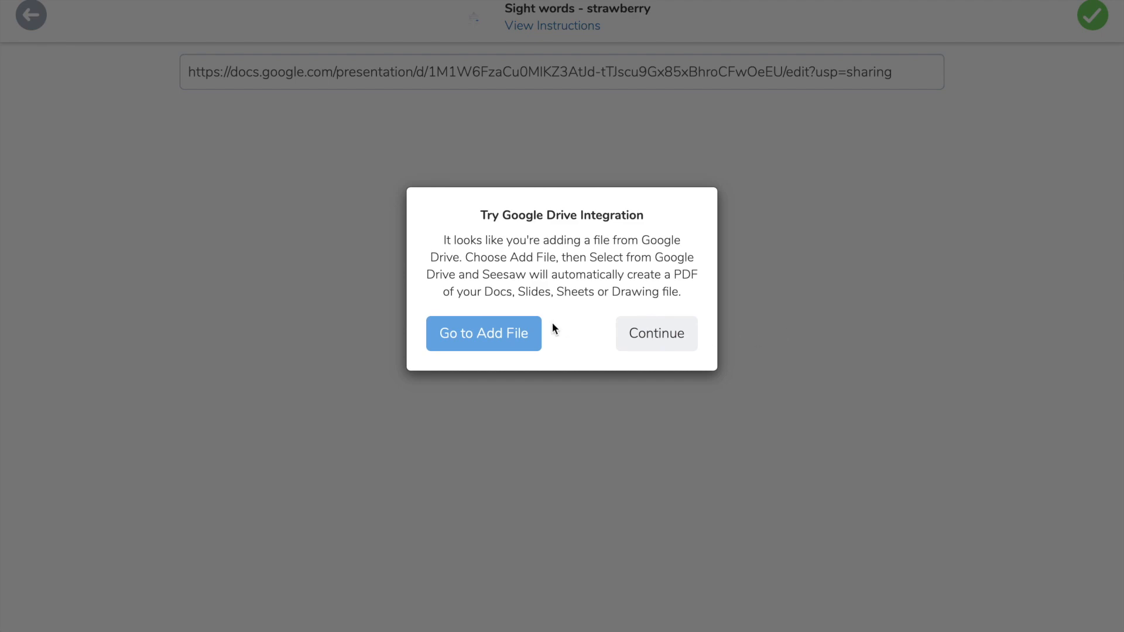
{"action": "left_click", "coordinate": [655, 333]}
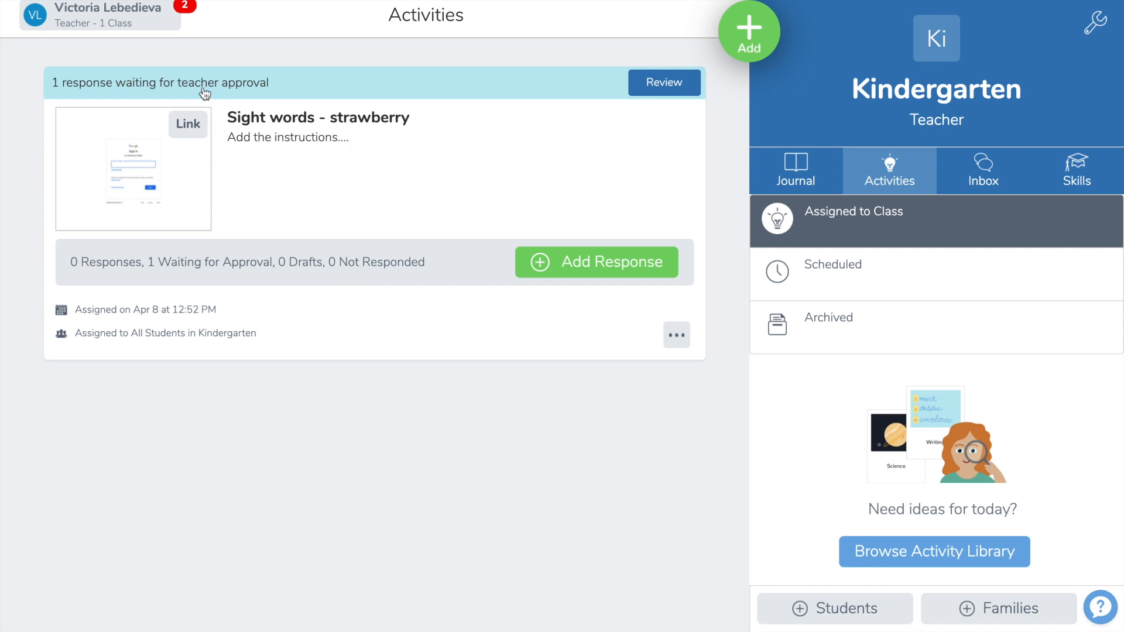
{"action": "mouse_move", "coordinate": [671, 79]}
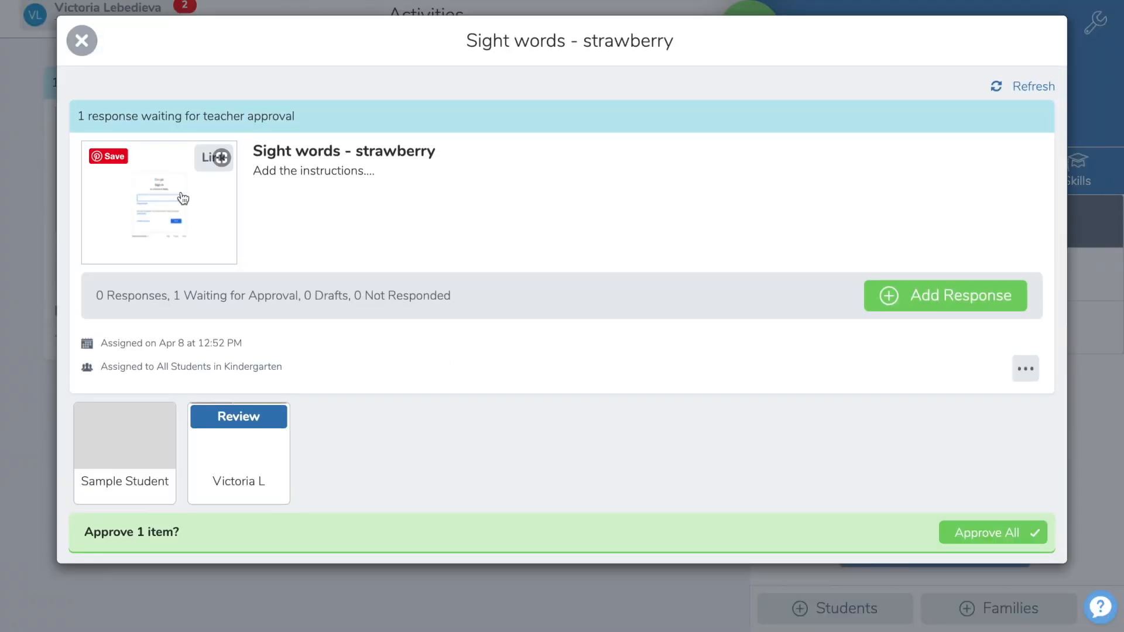
Step: View the student's linked strawberry slides, then return to reviewing her response
{"action": "left_click", "coordinate": [159, 203]}
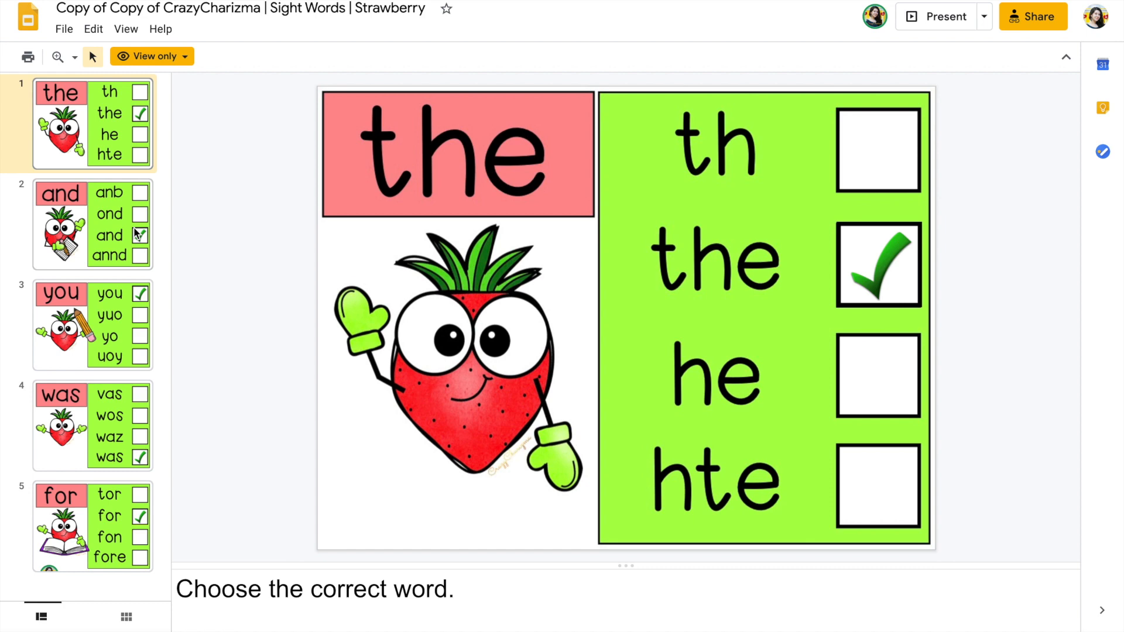
{"action": "left_click", "coordinate": [91, 224]}
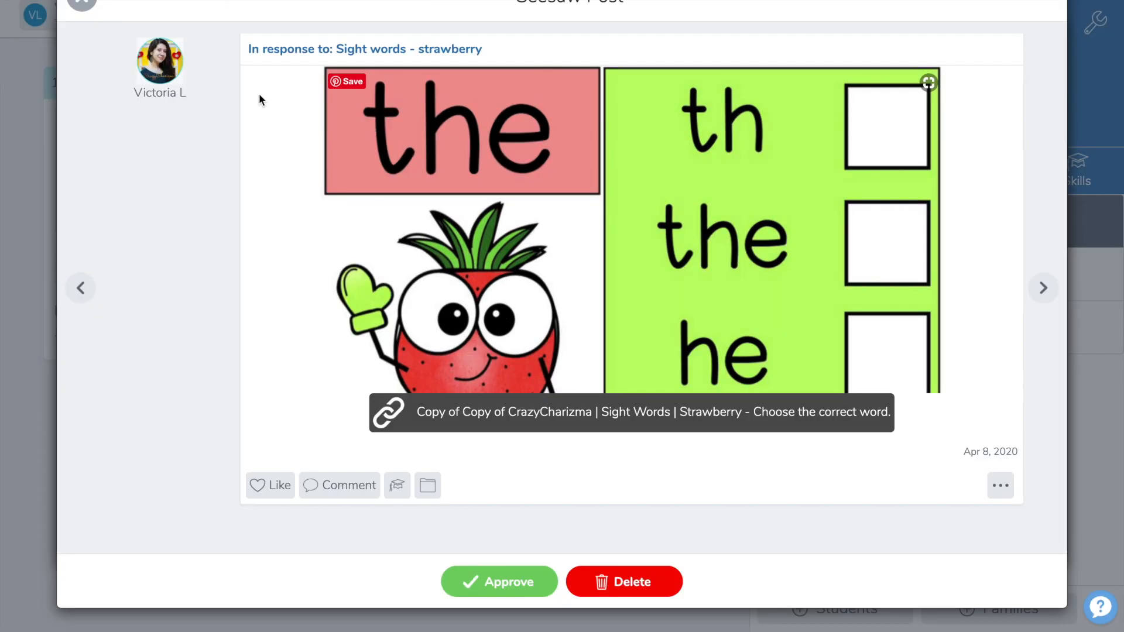
{"action": "mouse_move", "coordinate": [341, 493]}
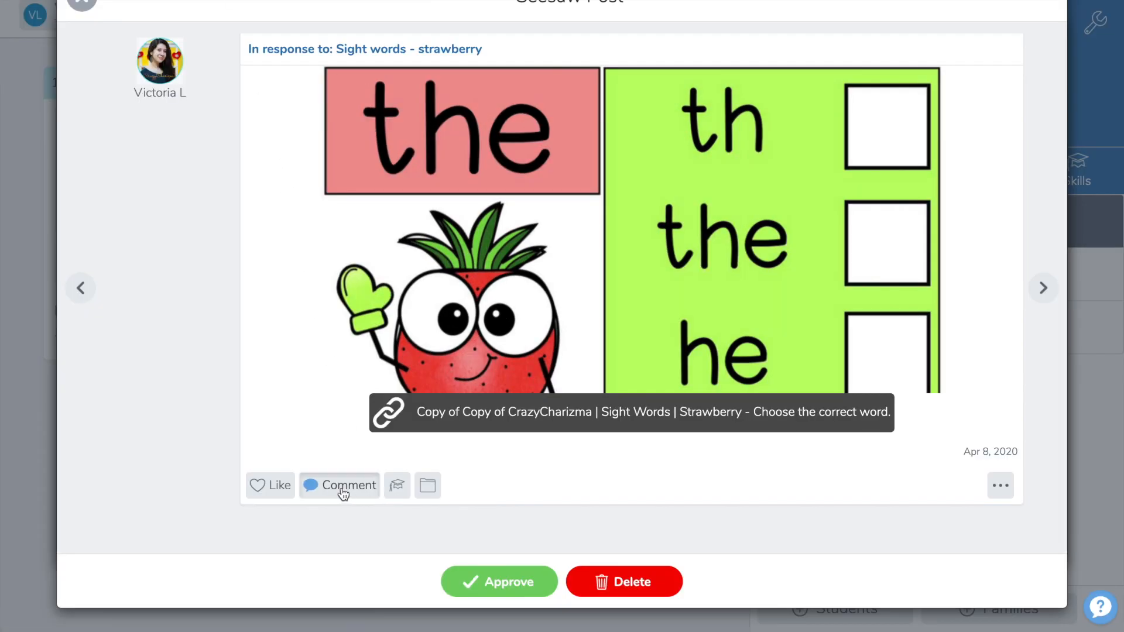
Step: Discard an empty comment, like and approve the strawberry post, then close it
{"action": "left_click", "coordinate": [339, 485]}
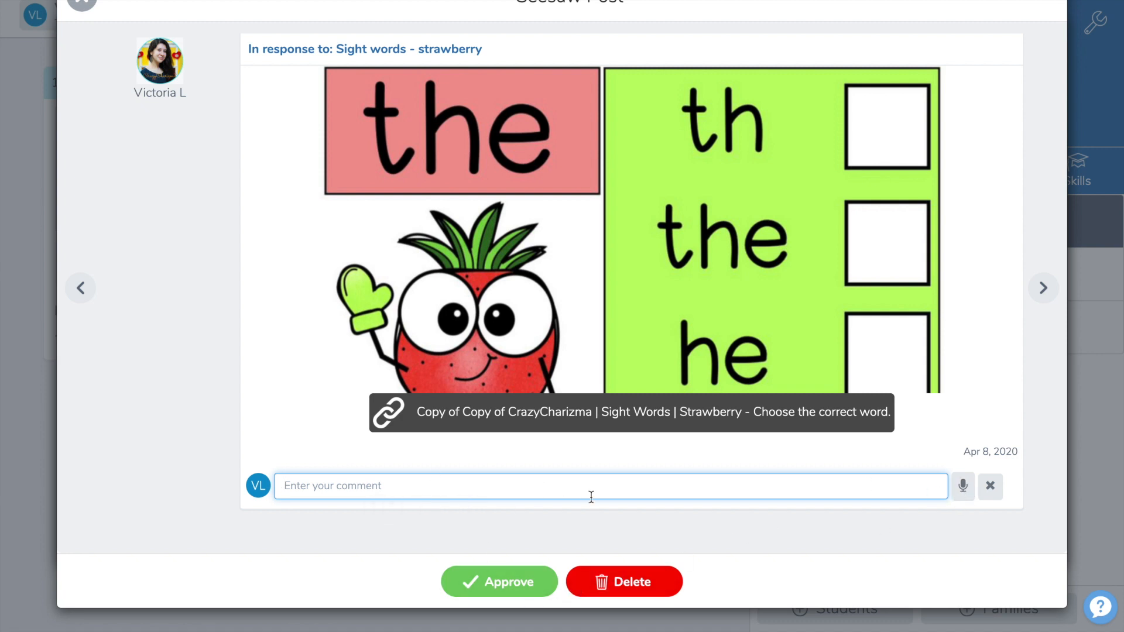
{"action": "left_click", "coordinate": [989, 486]}
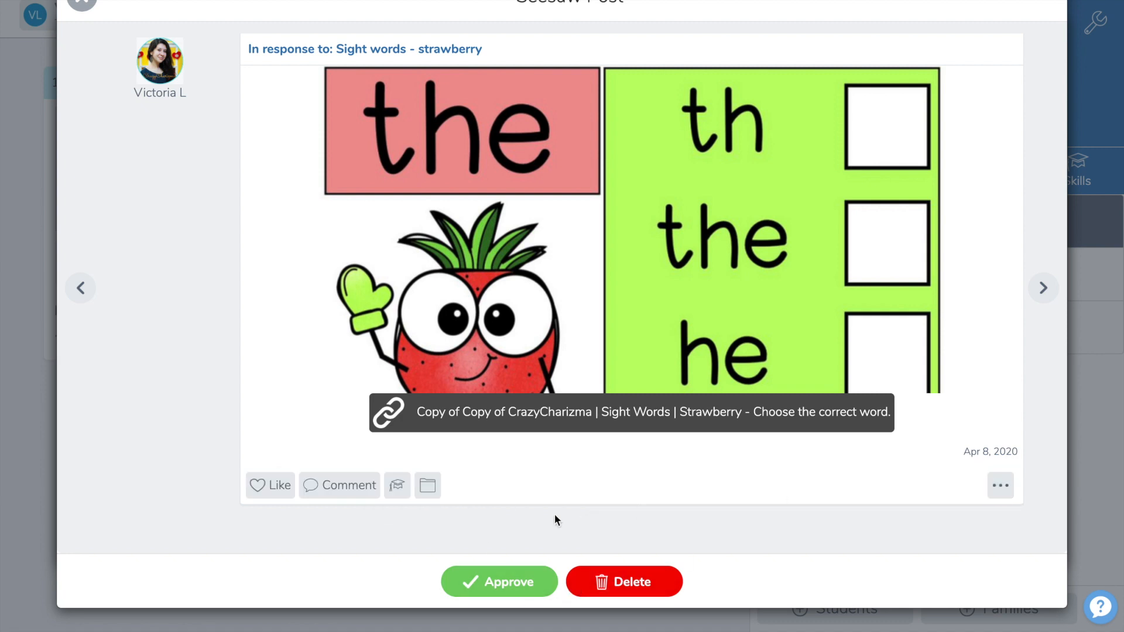
{"action": "left_click", "coordinate": [271, 485]}
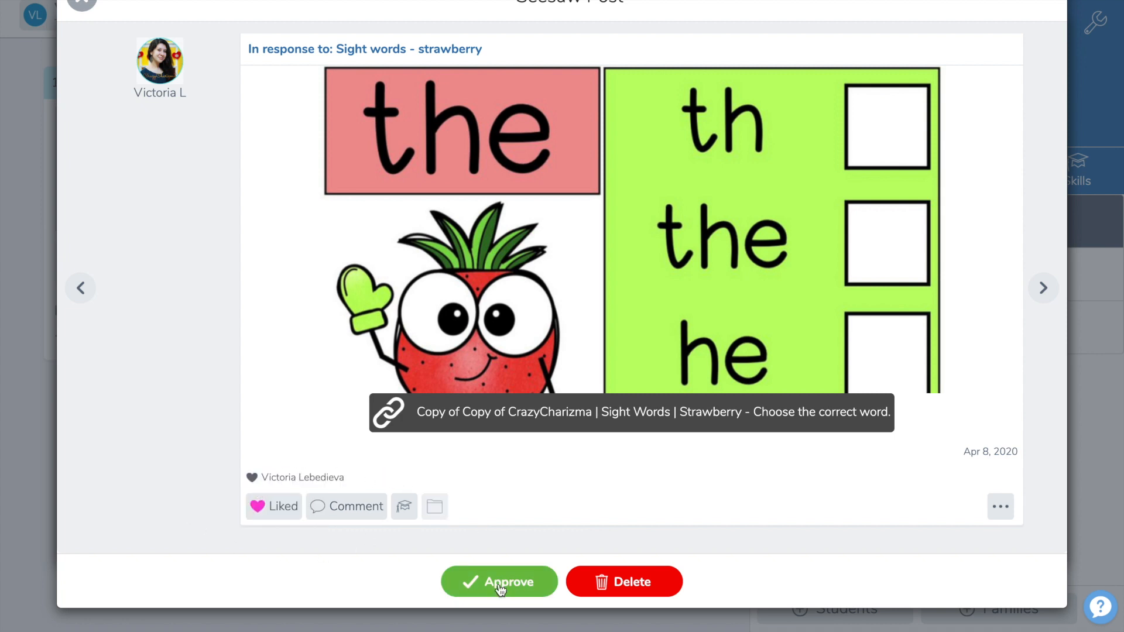
{"action": "left_click", "coordinate": [498, 581]}
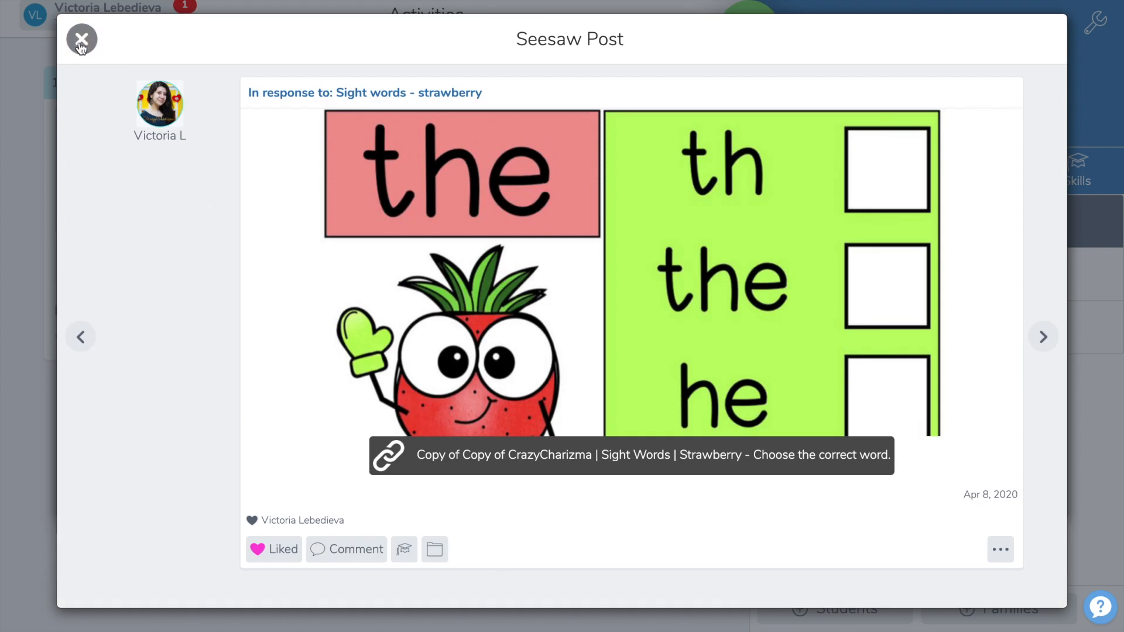
{"action": "left_click", "coordinate": [81, 38]}
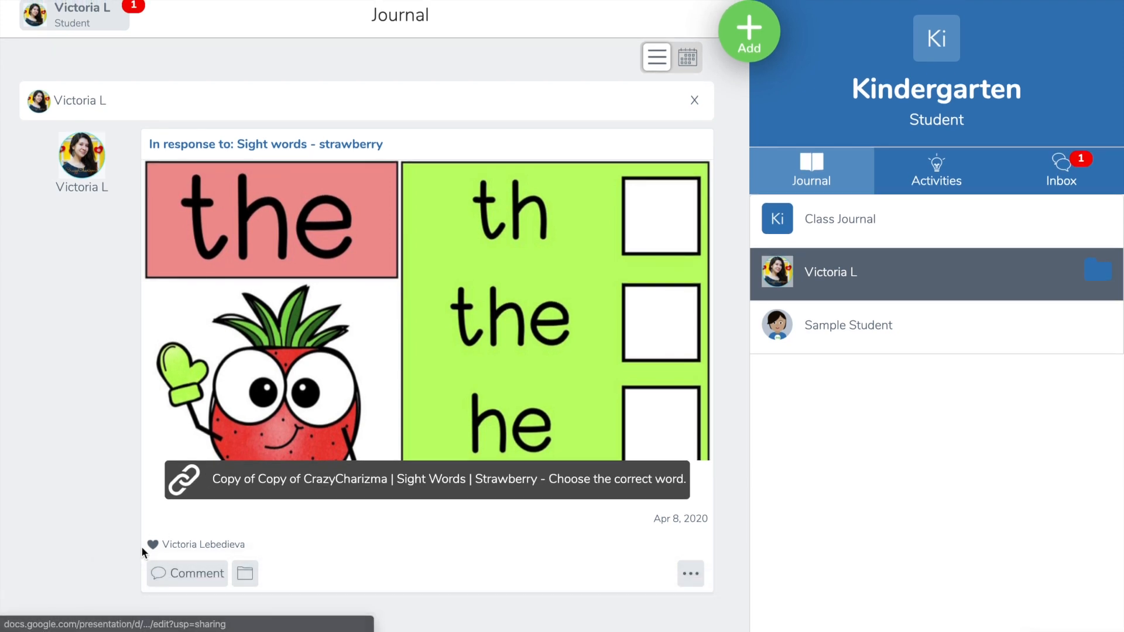
{"action": "mouse_move", "coordinate": [370, 483]}
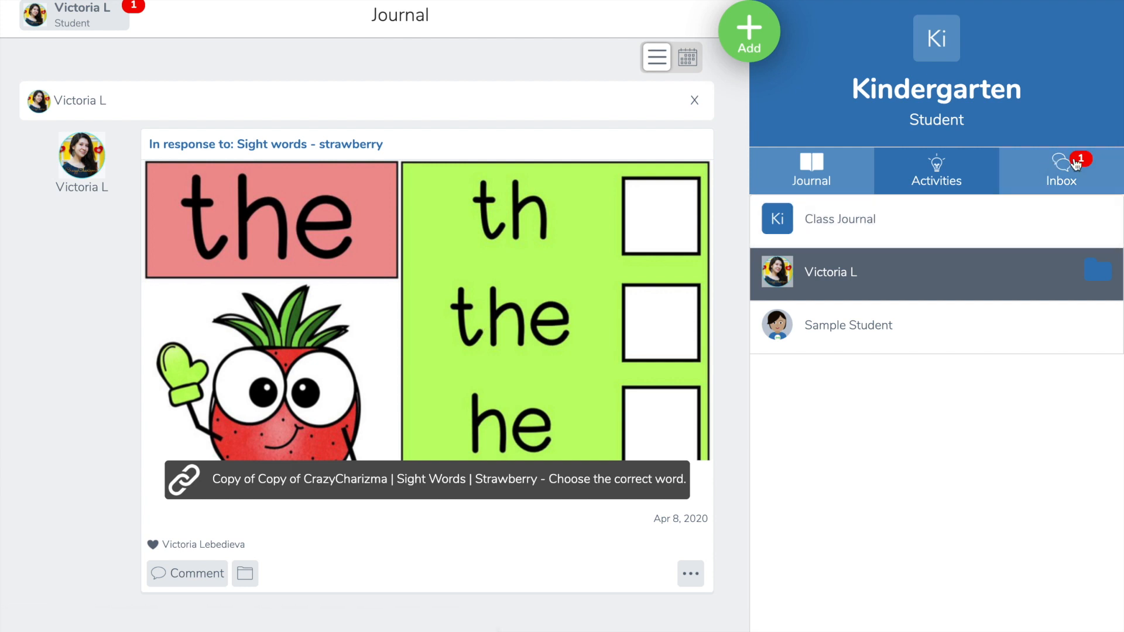
Step: Open the student's Inbox Notifications tab showing the teacher's like on the strawberry item
{"action": "left_click", "coordinate": [1061, 170]}
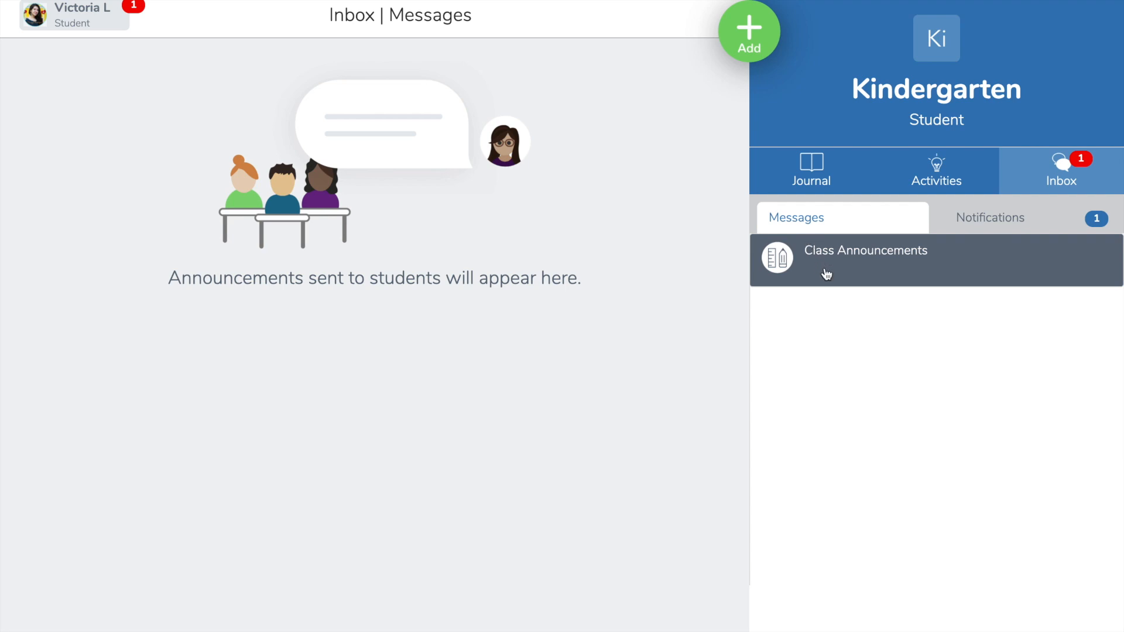
{"action": "left_click", "coordinate": [989, 218]}
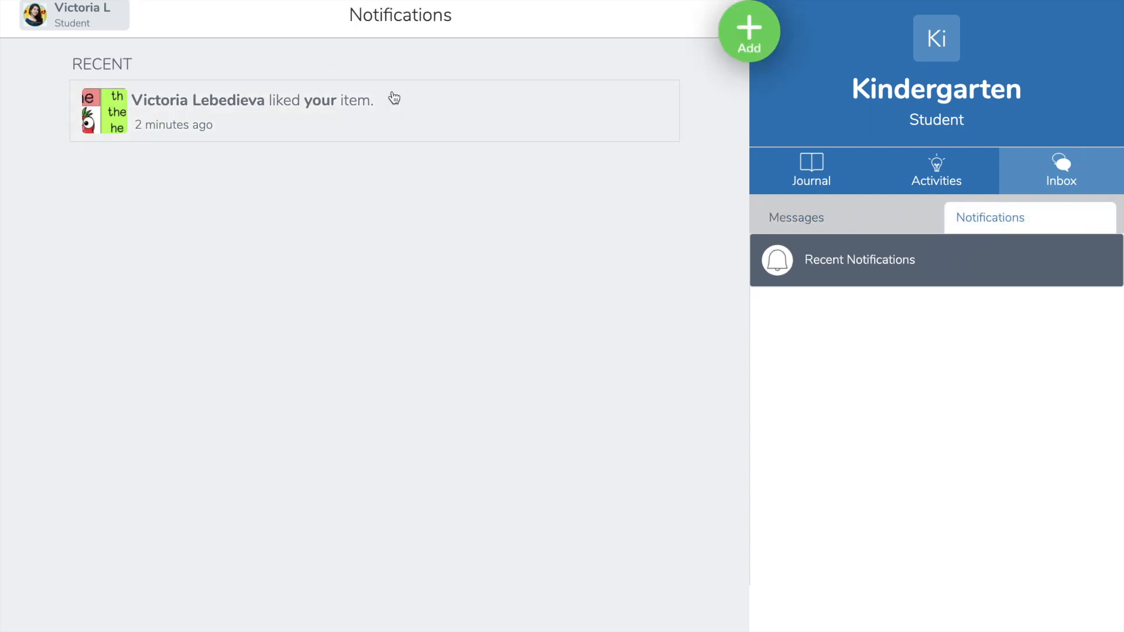
{"action": "mouse_move", "coordinate": [628, 167]}
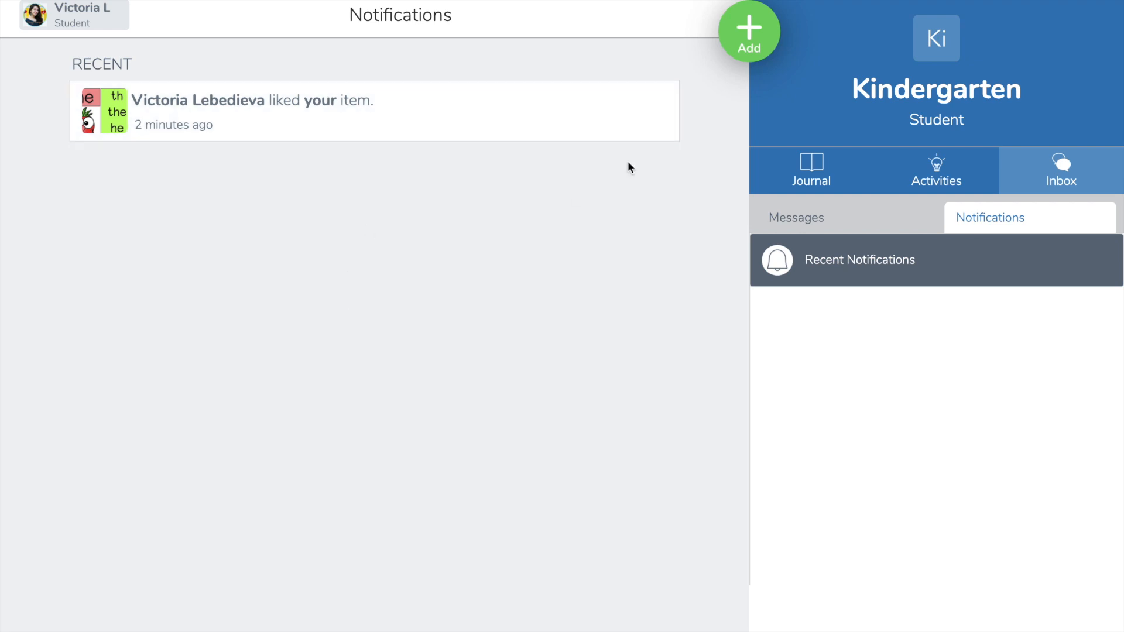